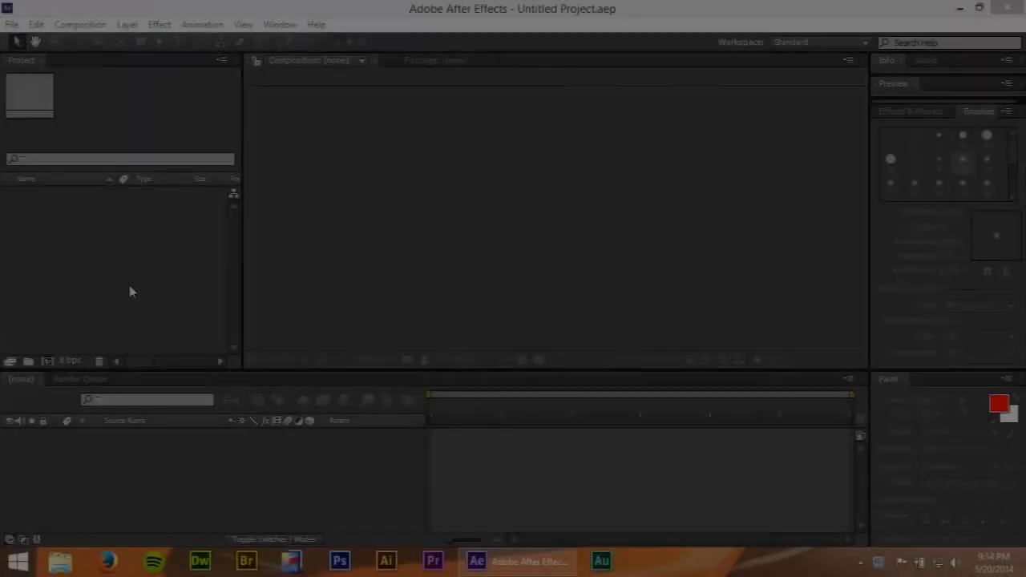
Start a multiple-file import, browse the Anonymous clips, then back out without importing.
right_click(132, 292)
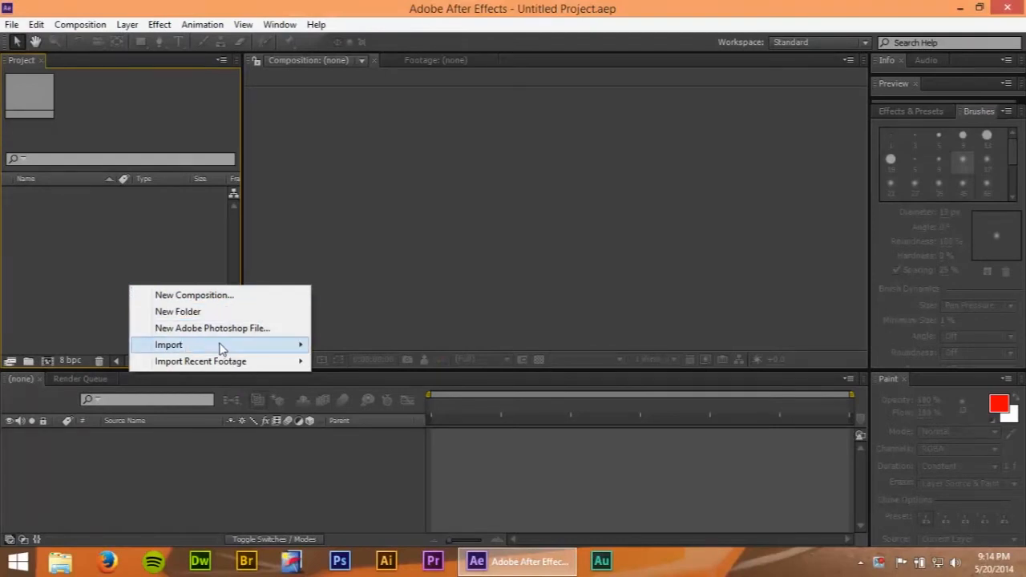
left_click(168, 345)
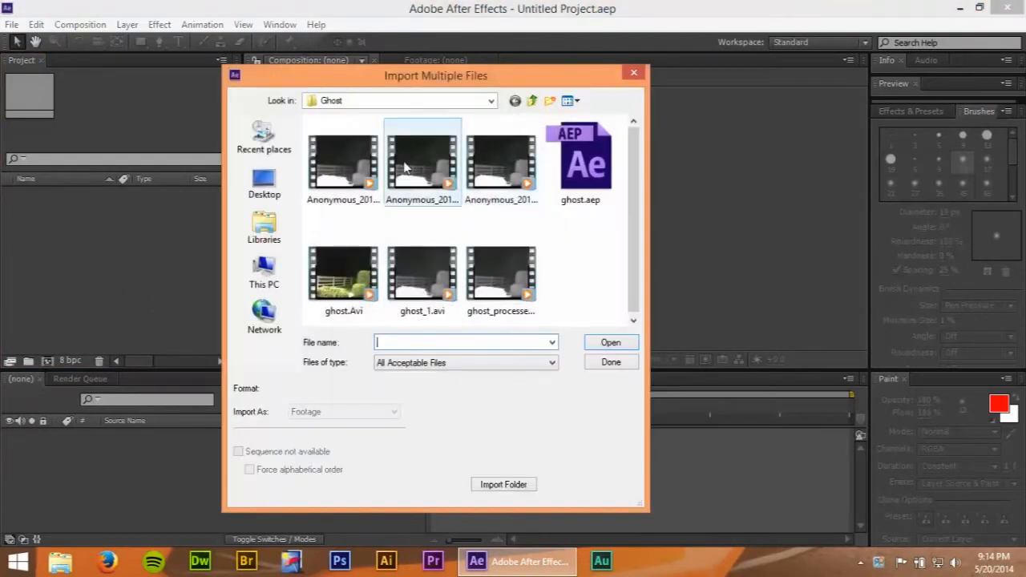
left_click(343, 163)
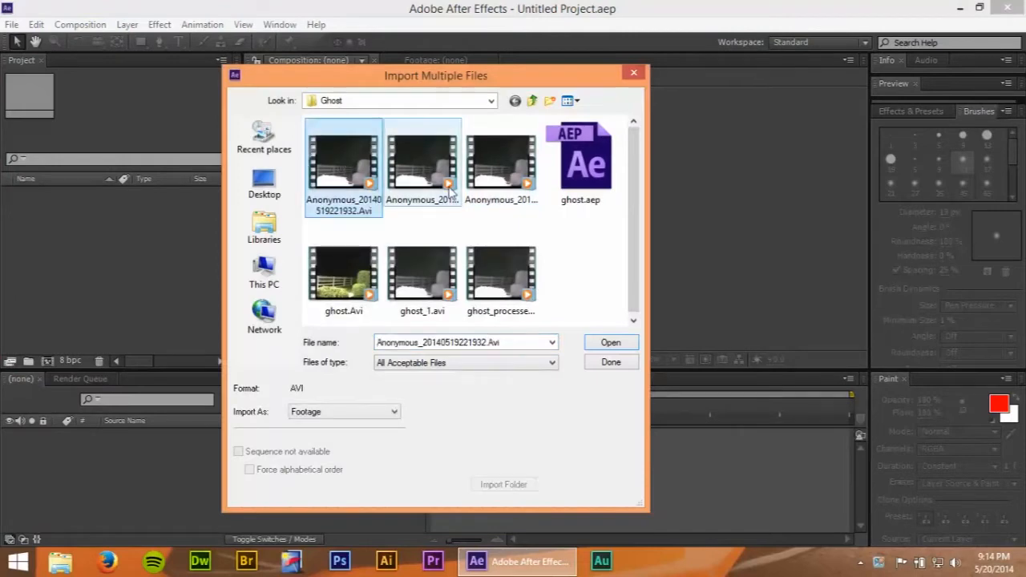
left_click(423, 161)
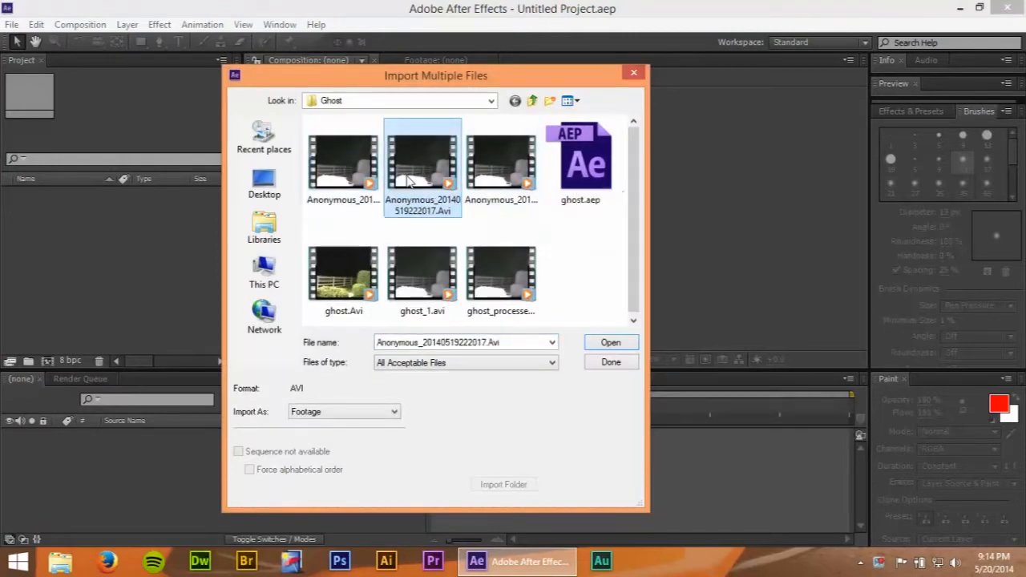
left_click(500, 164)
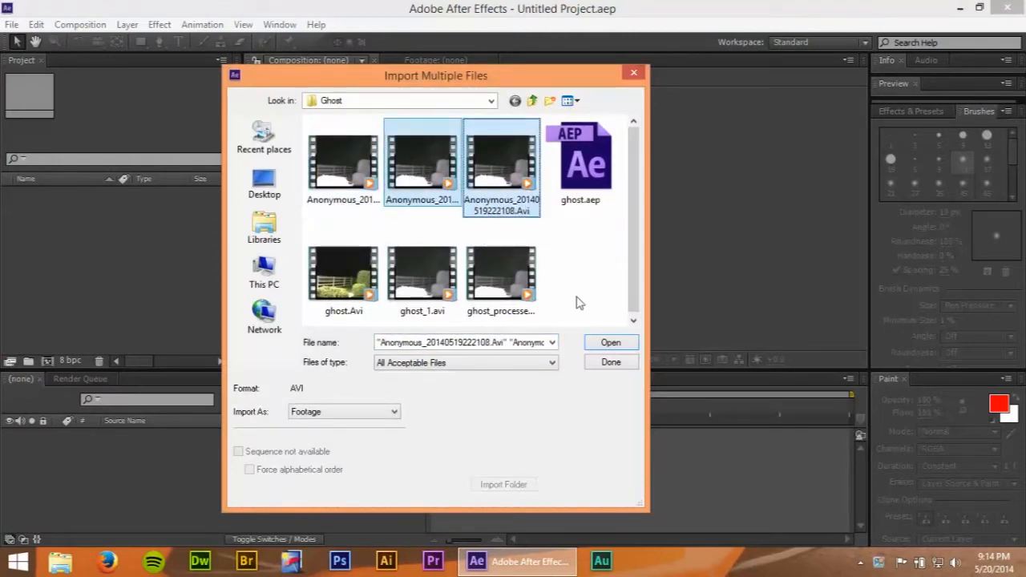
left_click(610, 363)
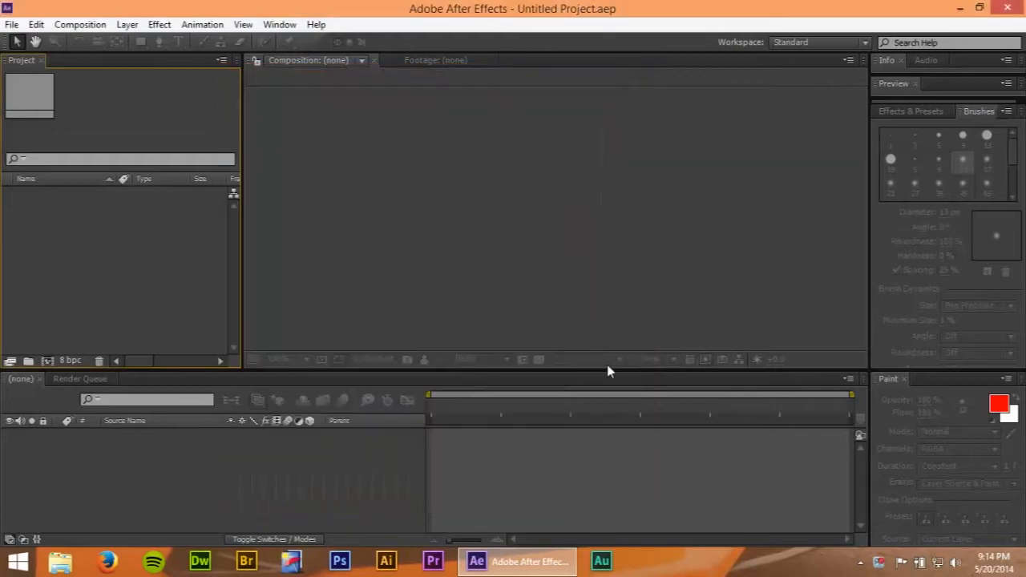
mouse_move(95, 313)
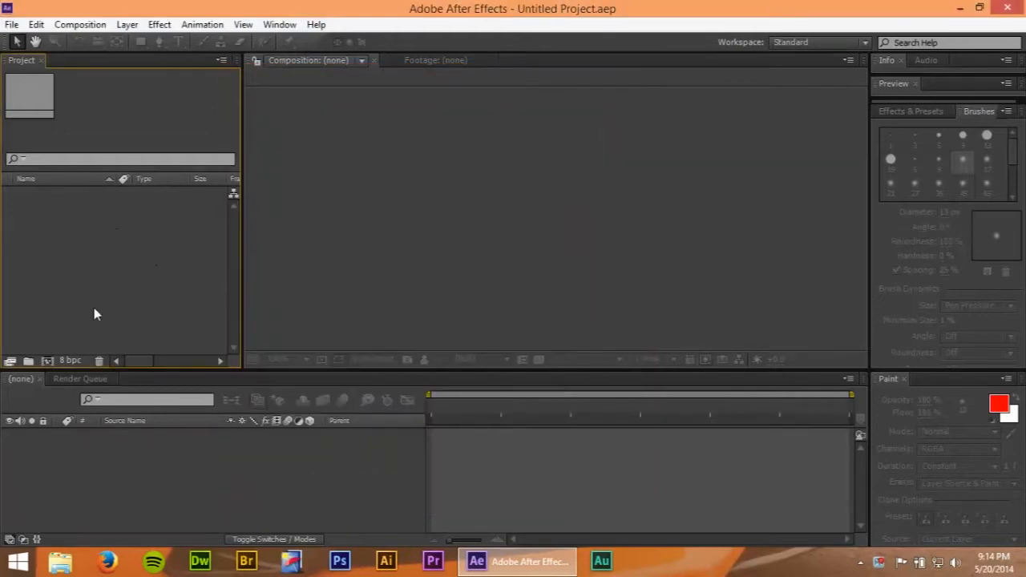
Import the two later Anonymous night AVI clips into the project.
right_click(95, 313)
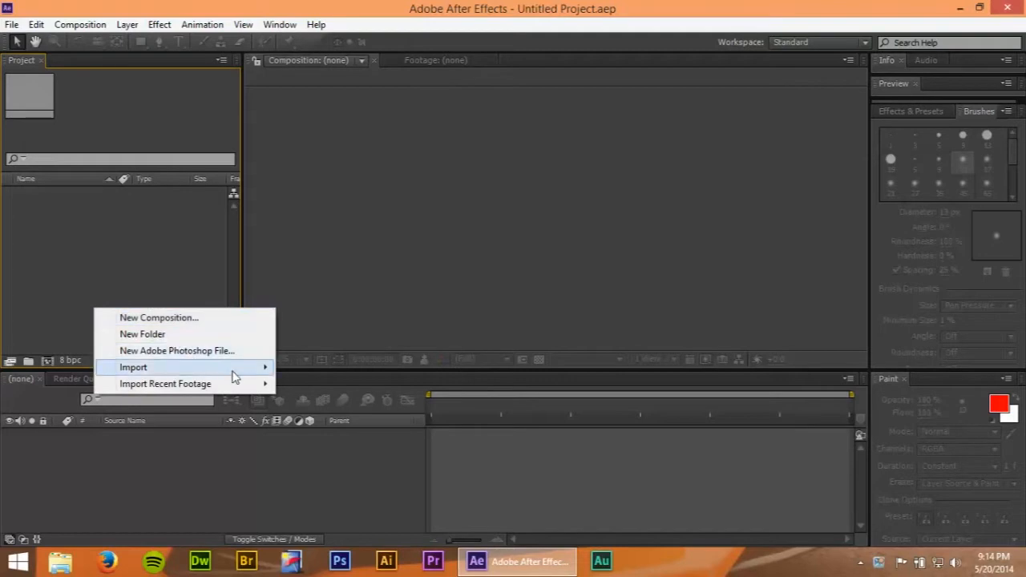
left_click(133, 367)
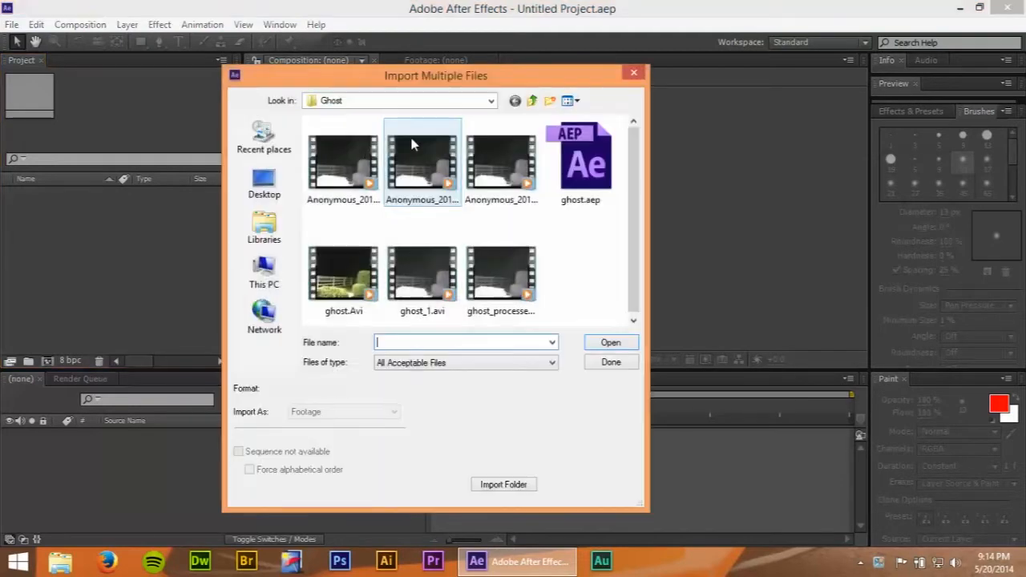
left_click(500, 163)
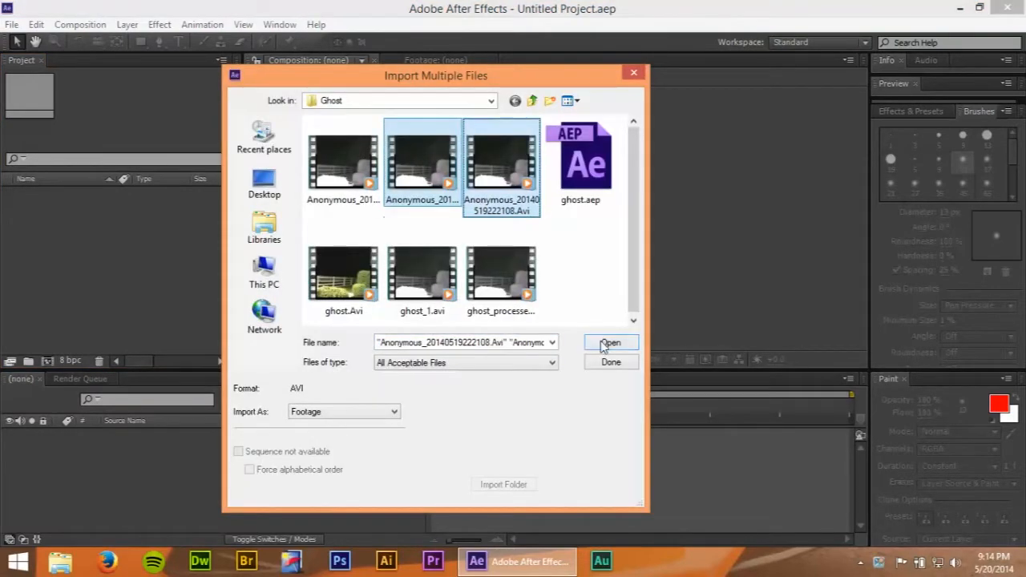
left_click(610, 343)
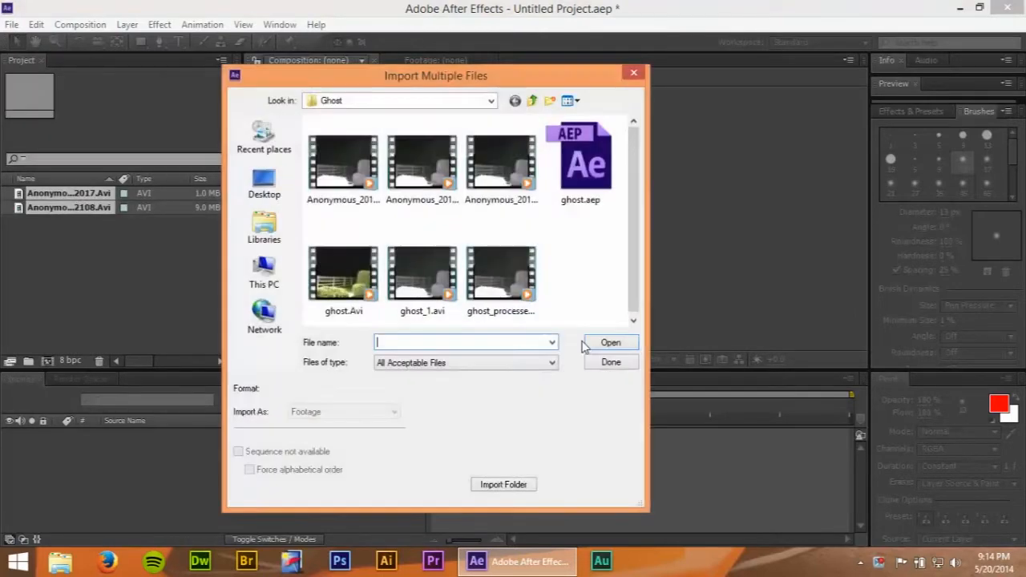
left_click(609, 362)
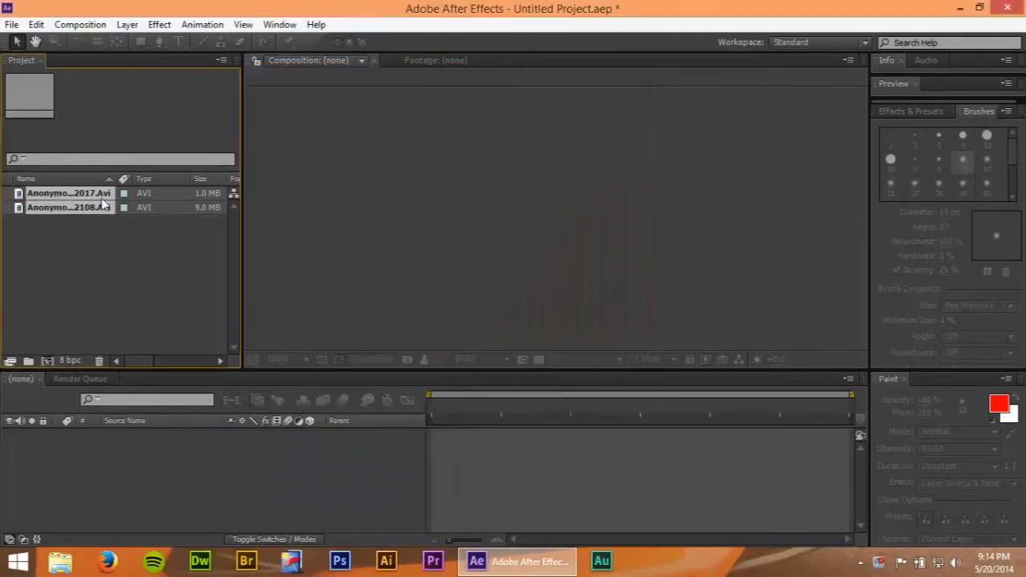
Preview the larger clip and rename it 'walk'.
double_click(67, 206)
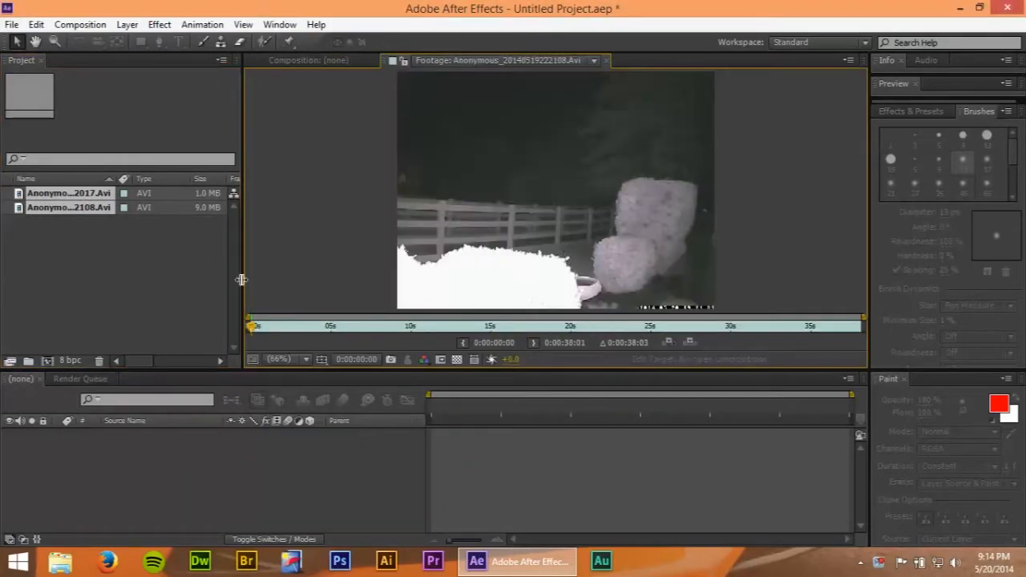
left_click(372, 325)
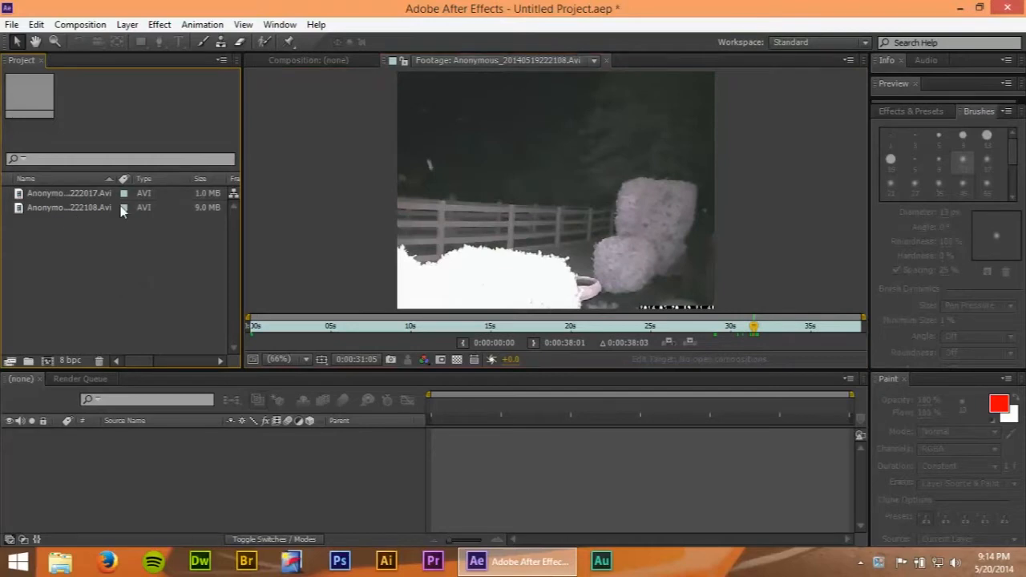
right_click(69, 207)
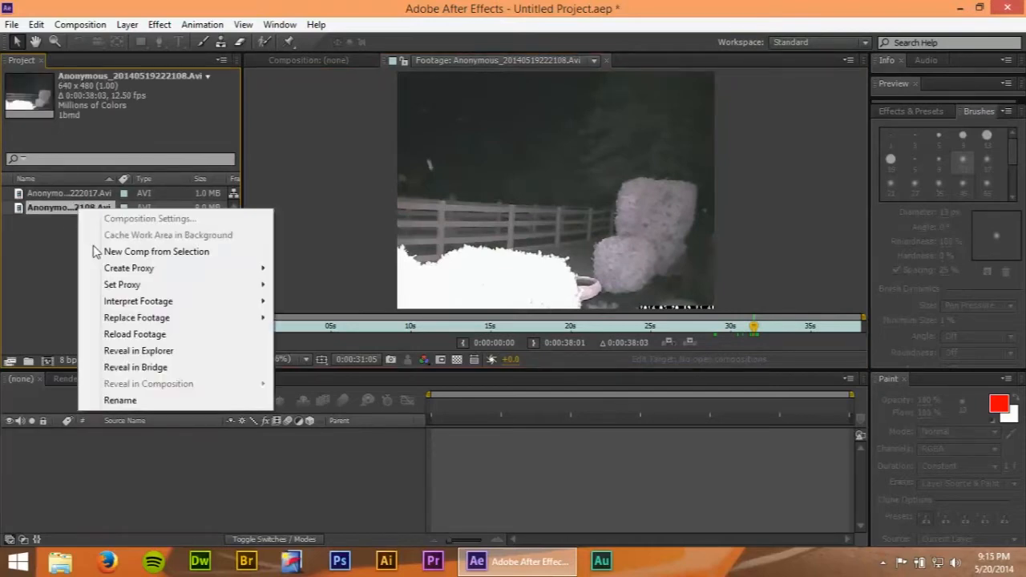
left_click(118, 401)
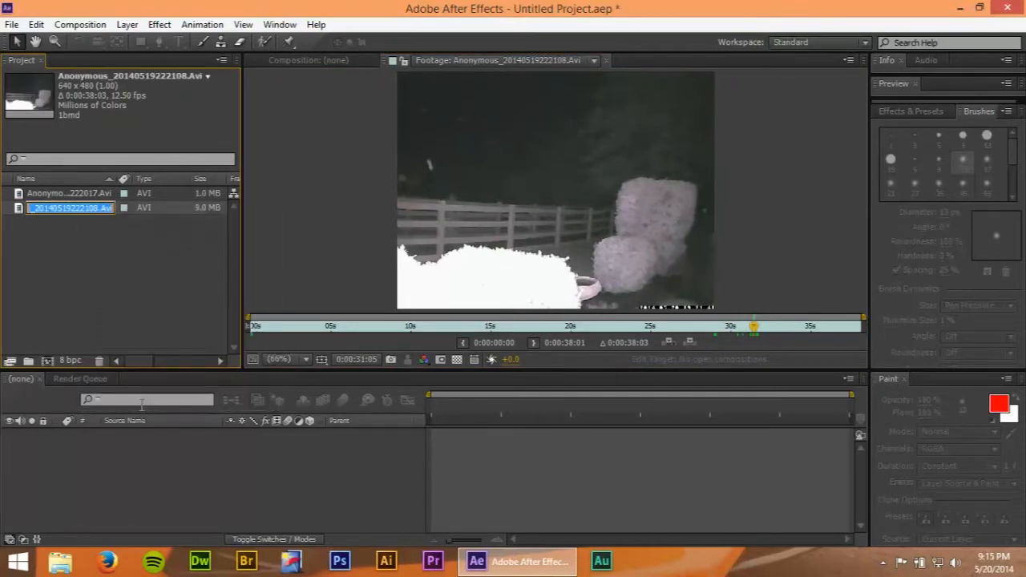
type("walk")
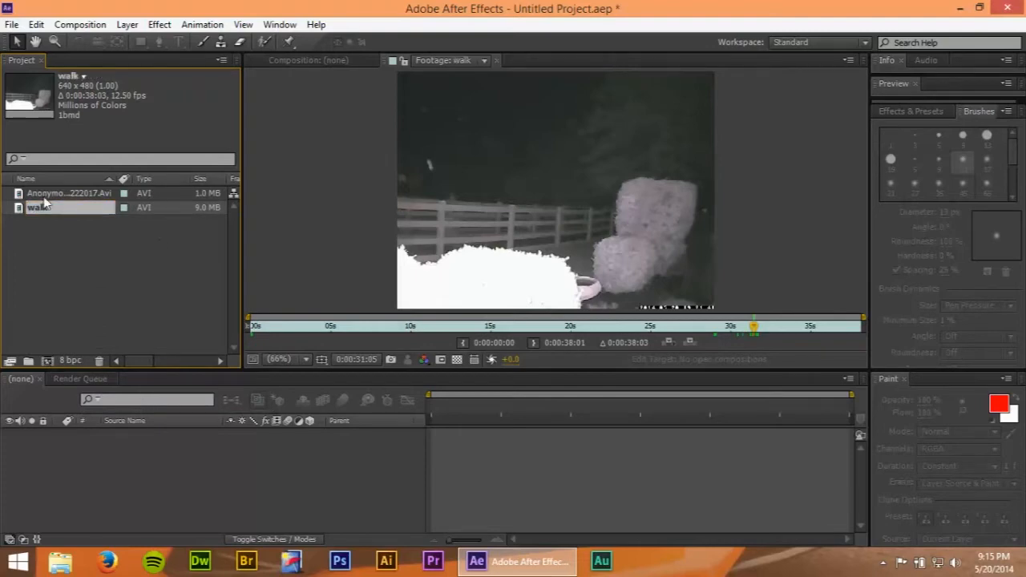
Rename the smaller clip 'base'.
right_click(67, 192)
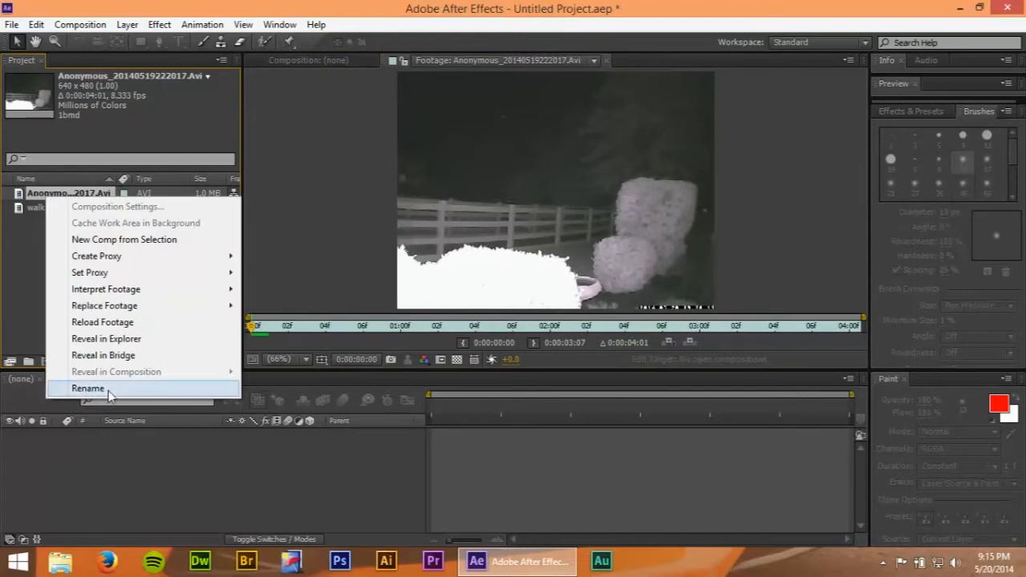
left_click(88, 387)
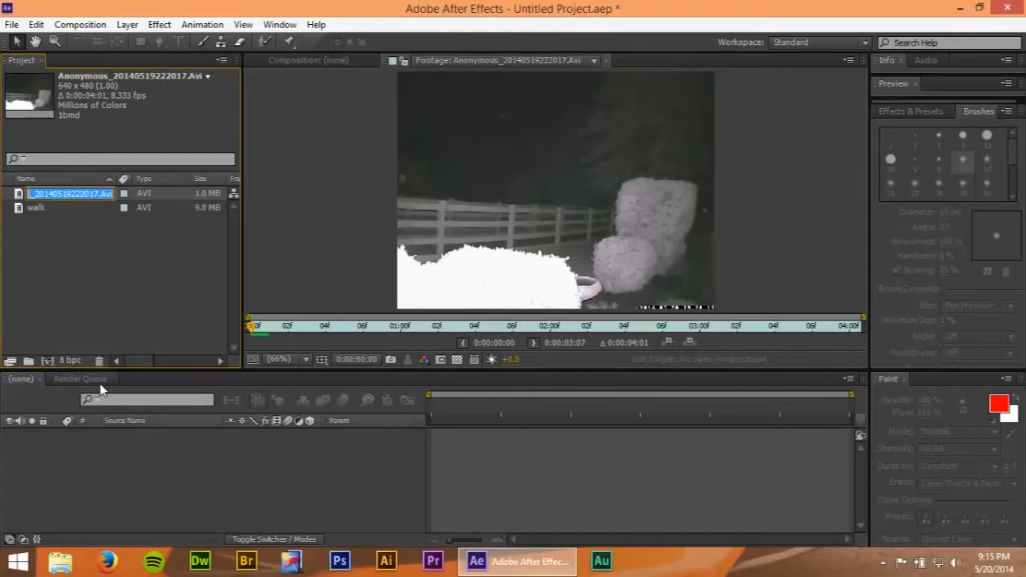
type("base")
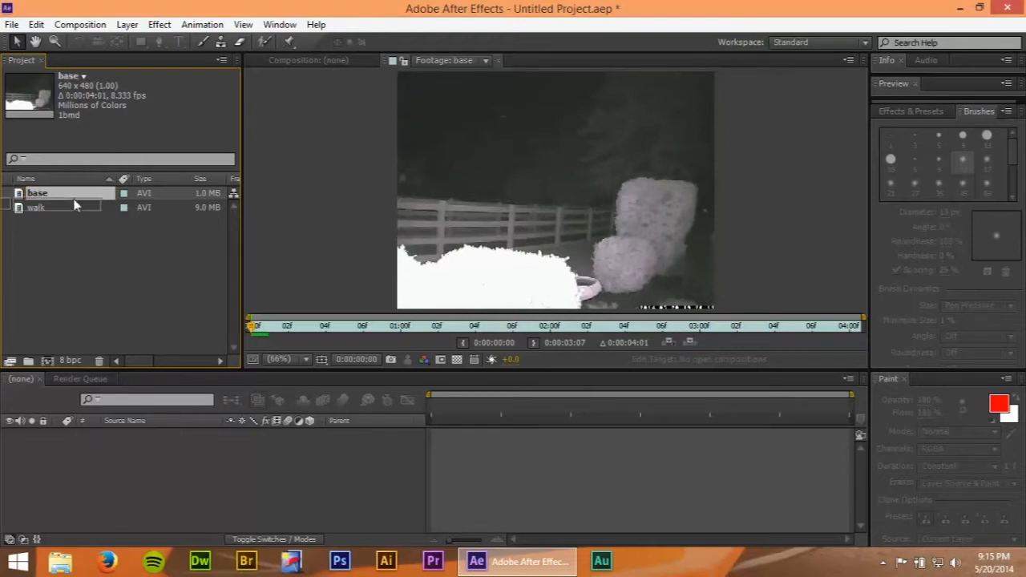
left_click(38, 207)
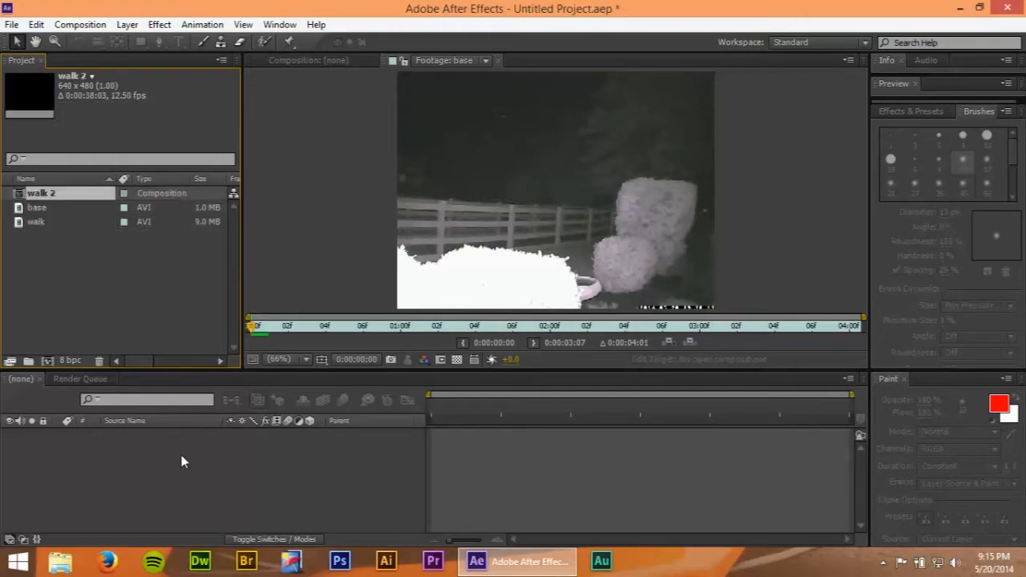
In the walk 2 timeline move to about 32 seconds and select the base layer for removal.
double_click(41, 192)
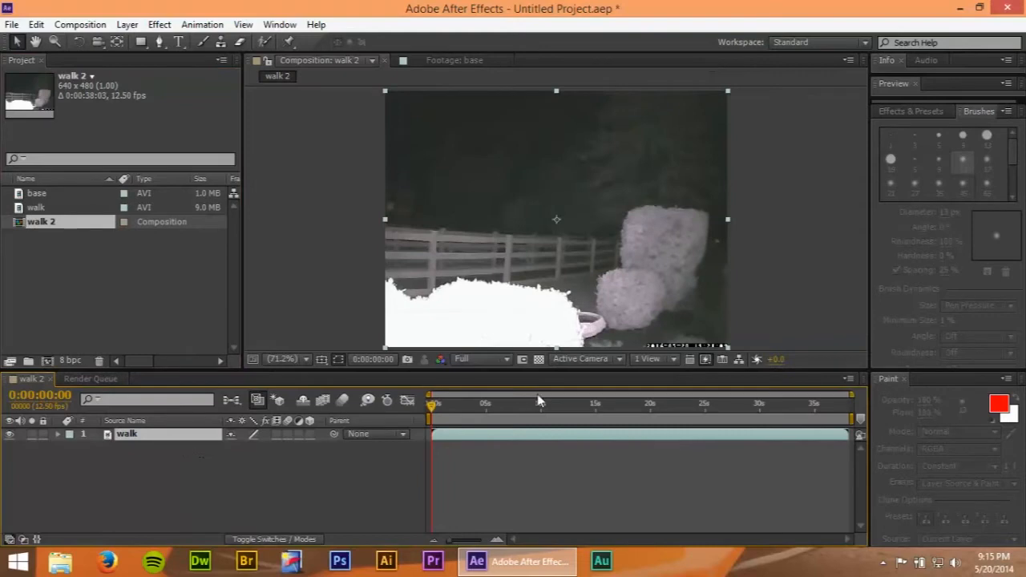
left_click(506, 404)
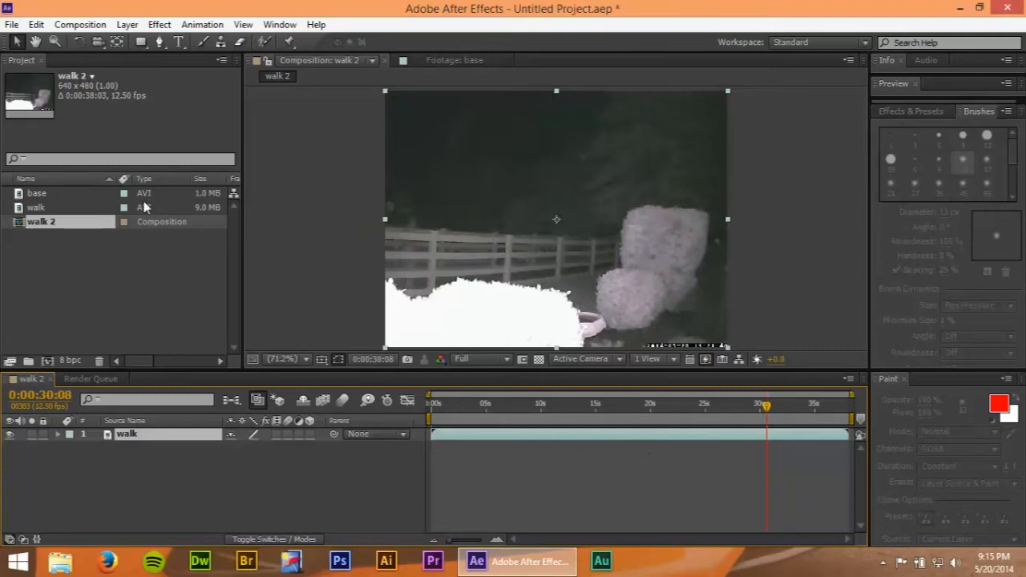
left_click(37, 193)
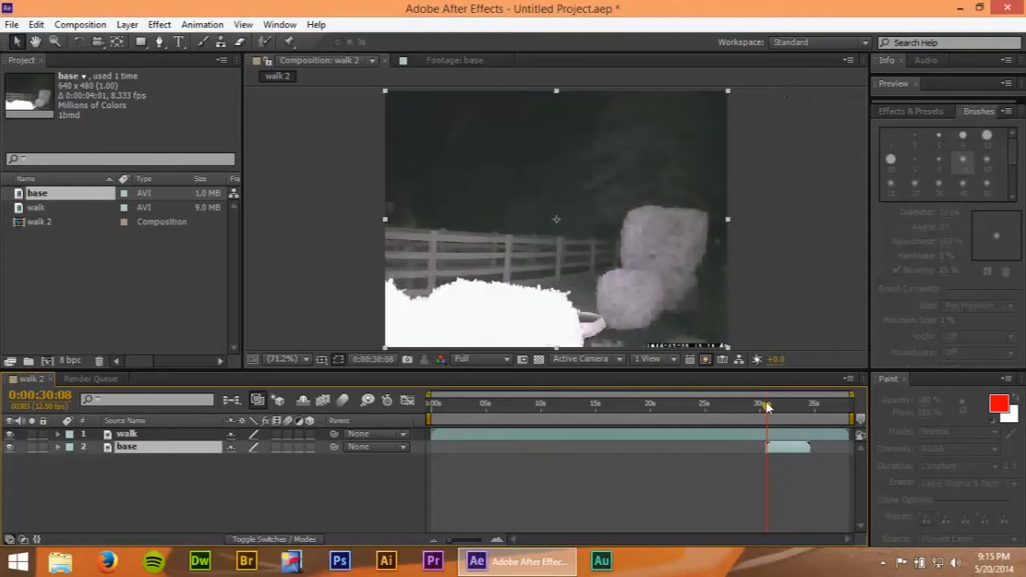
left_click_drag(766, 407, 789, 407)
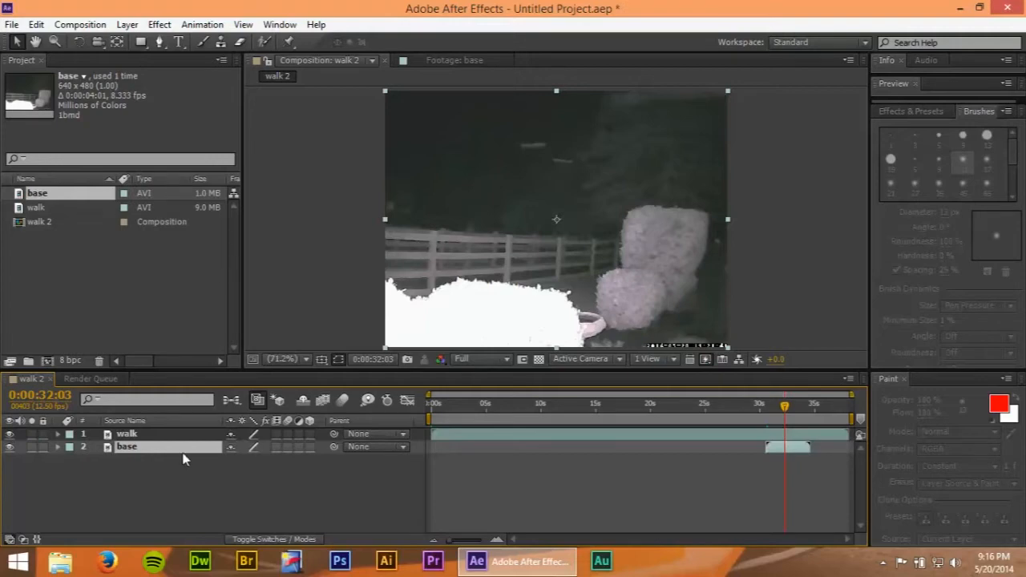
left_click(125, 446)
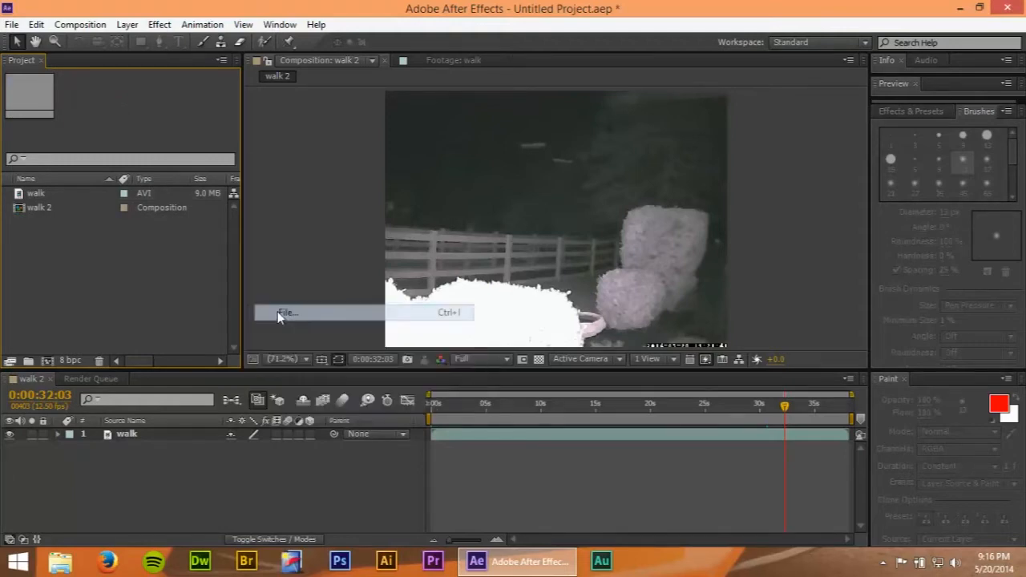
Import the full-length night clip, preview it and rename it 'base'.
left_click(286, 312)
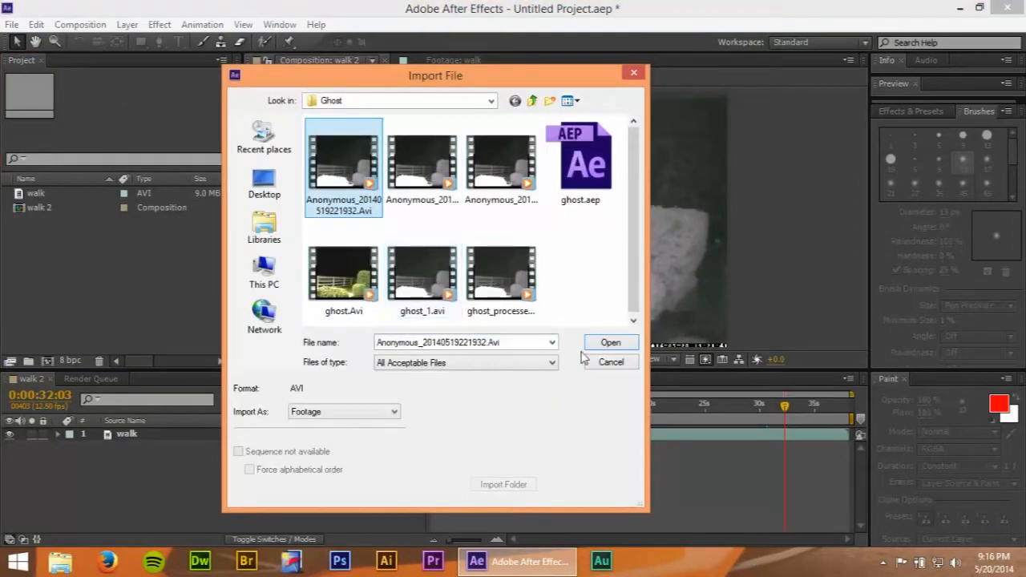
left_click(609, 343)
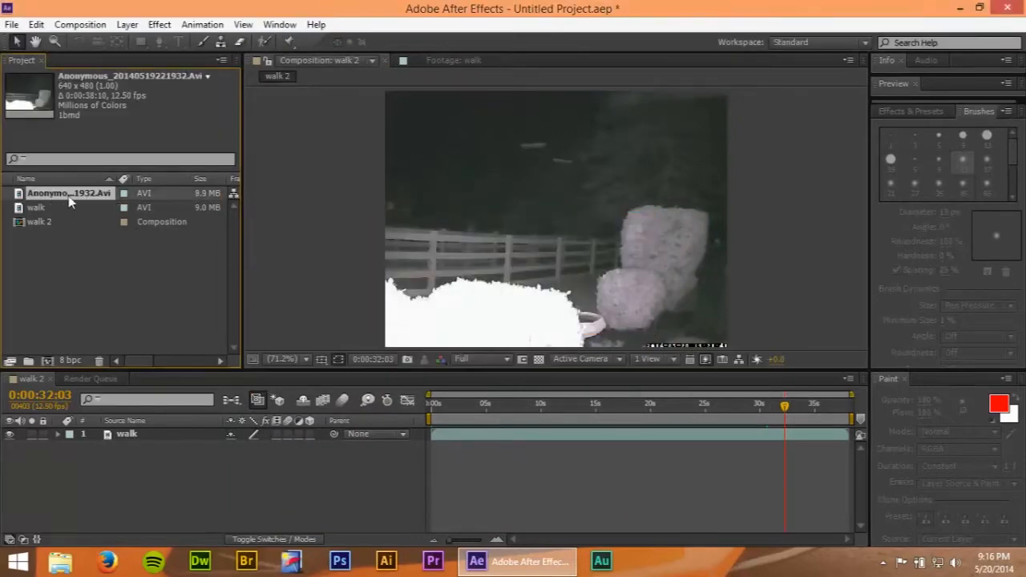
double_click(67, 193)
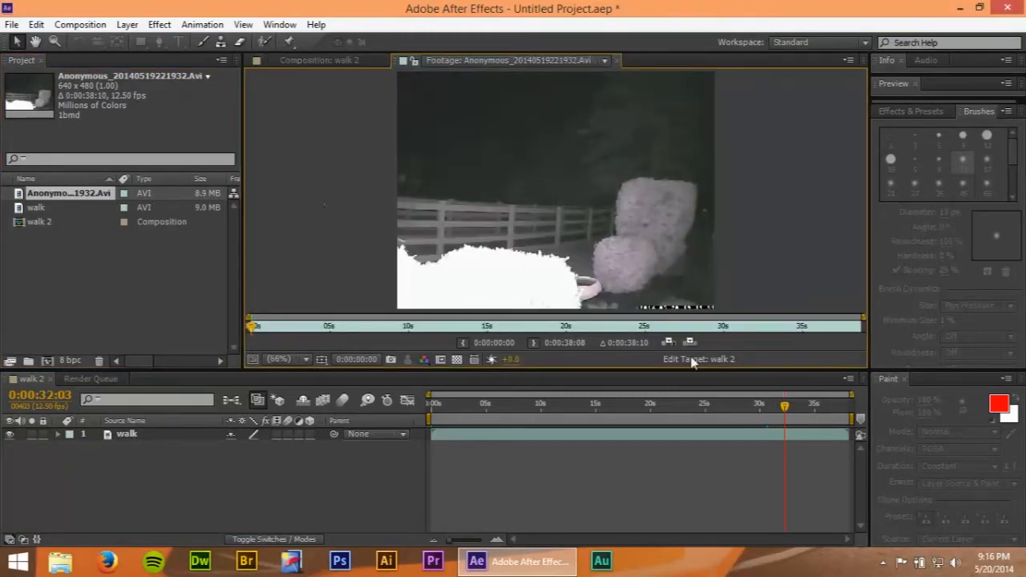
mouse_move(461, 459)
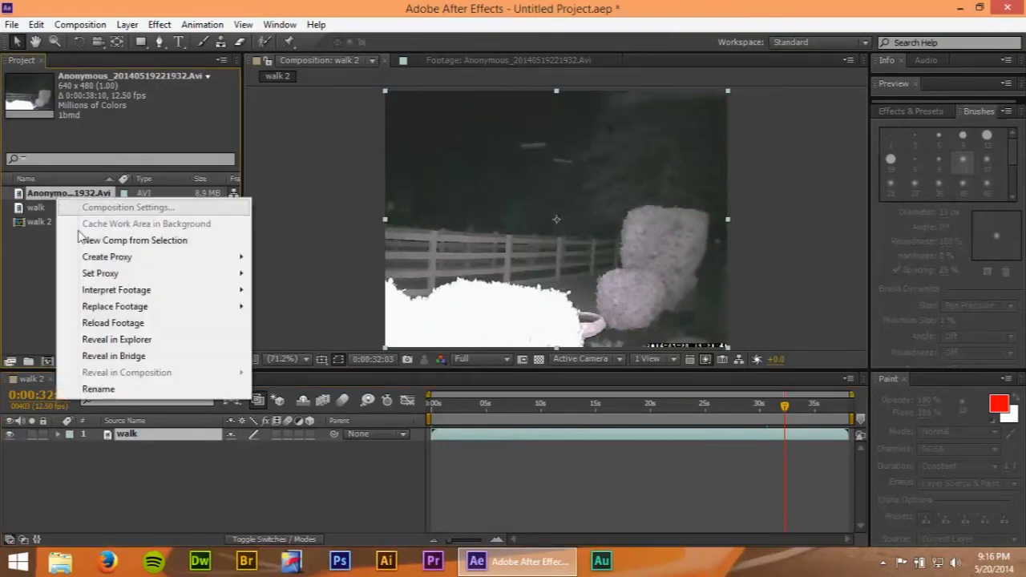
left_click(98, 389)
type("base")
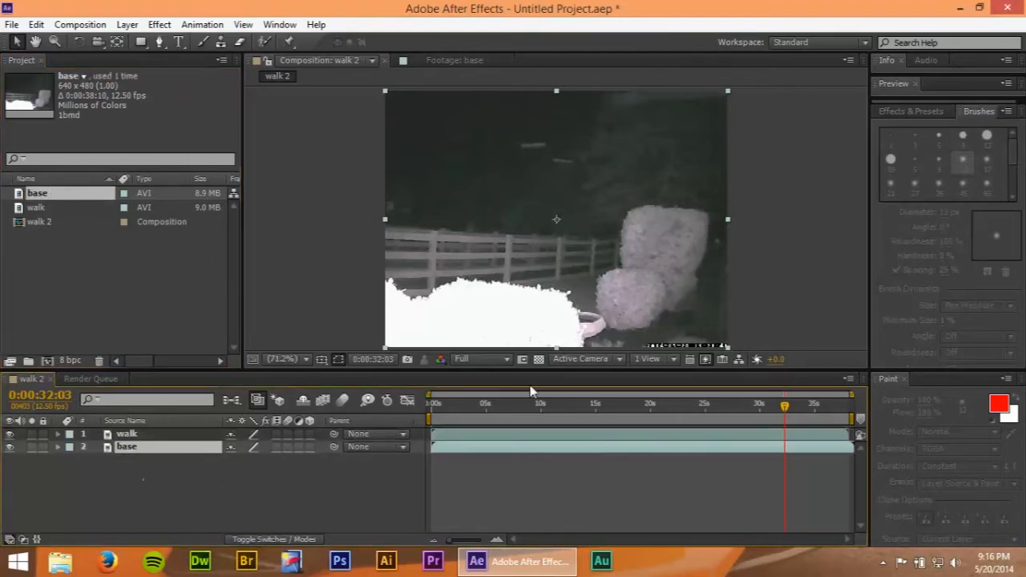
mouse_move(786, 408)
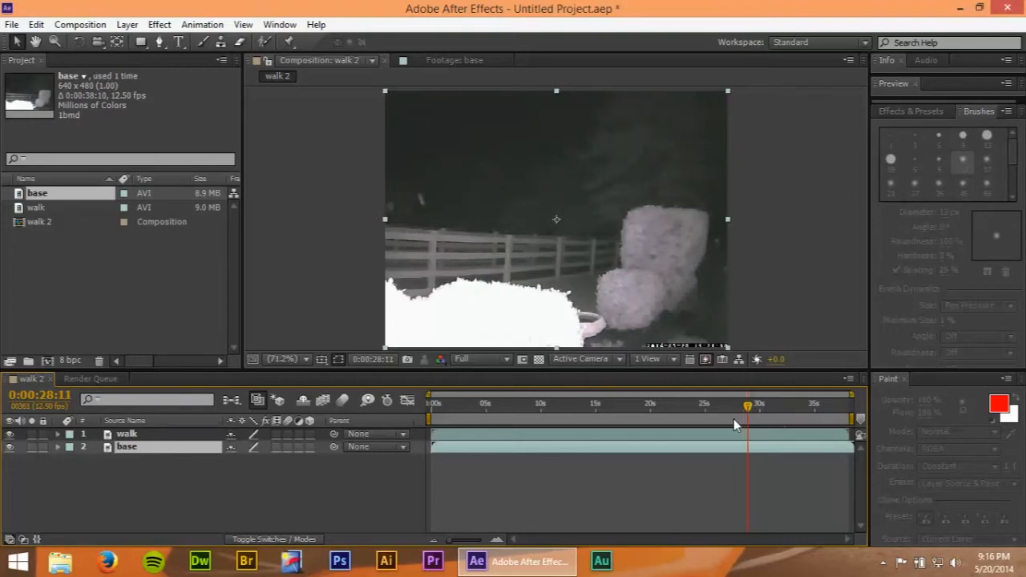
Split the walk layer near 28 s, lift out the work area and park the time at about 31 s.
left_click_drag(747, 408, 756, 408)
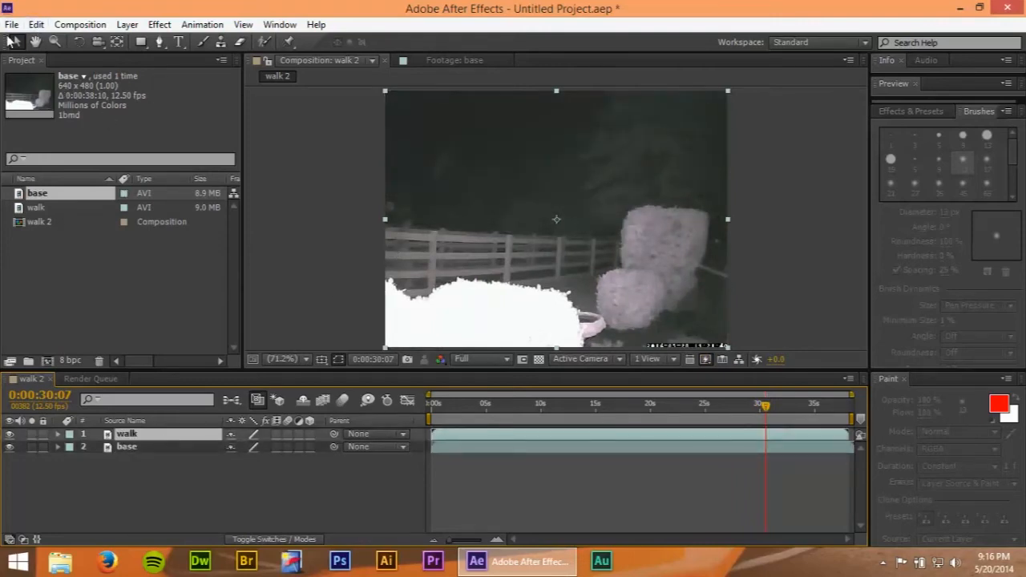
left_click(35, 24)
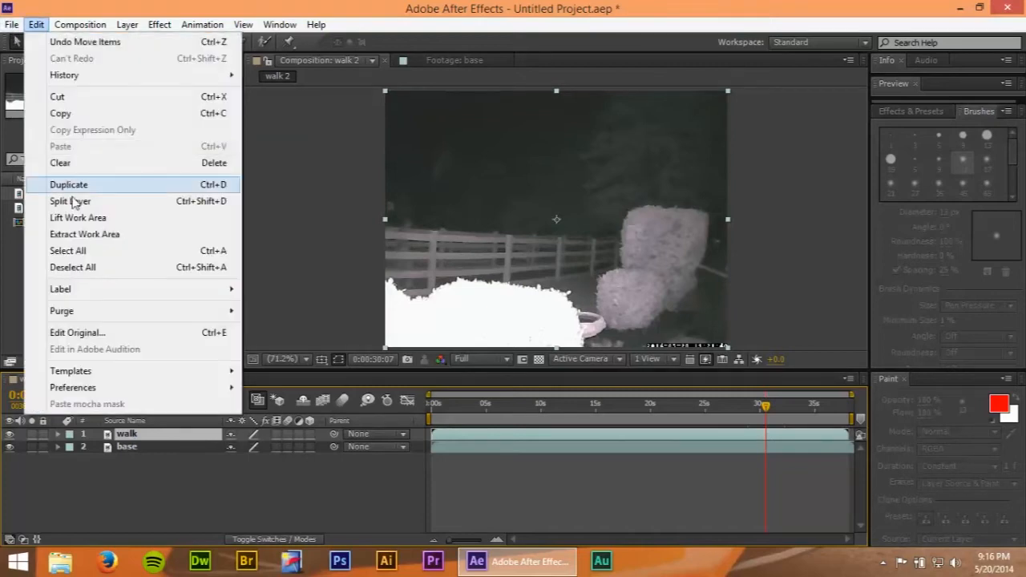
left_click(67, 184)
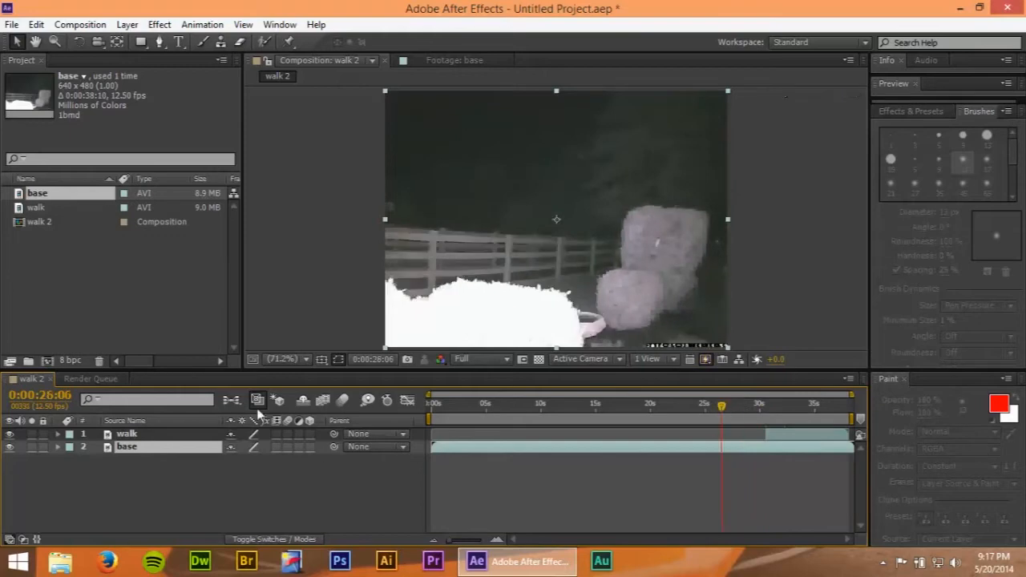
left_click(36, 24)
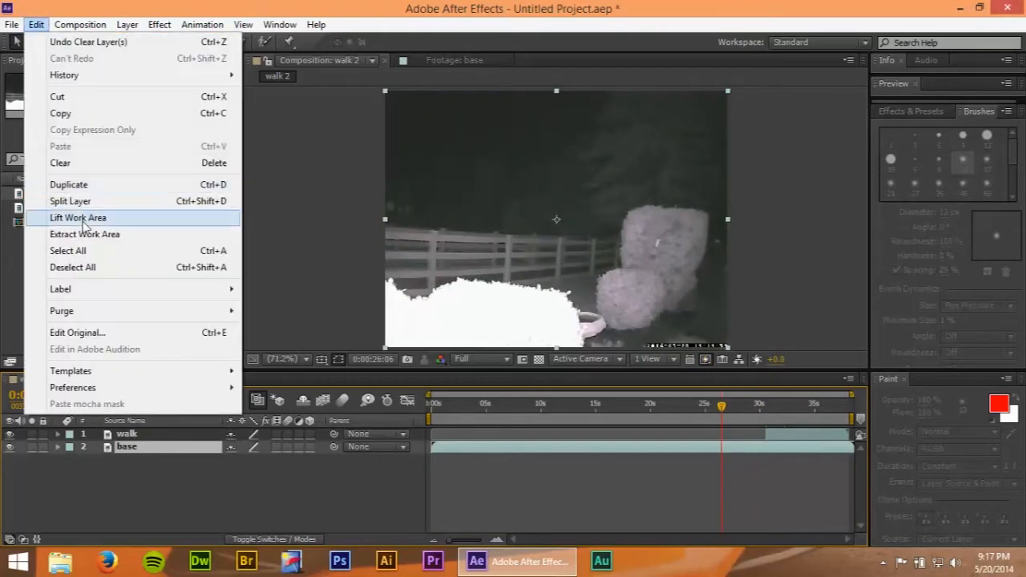
left_click(69, 184)
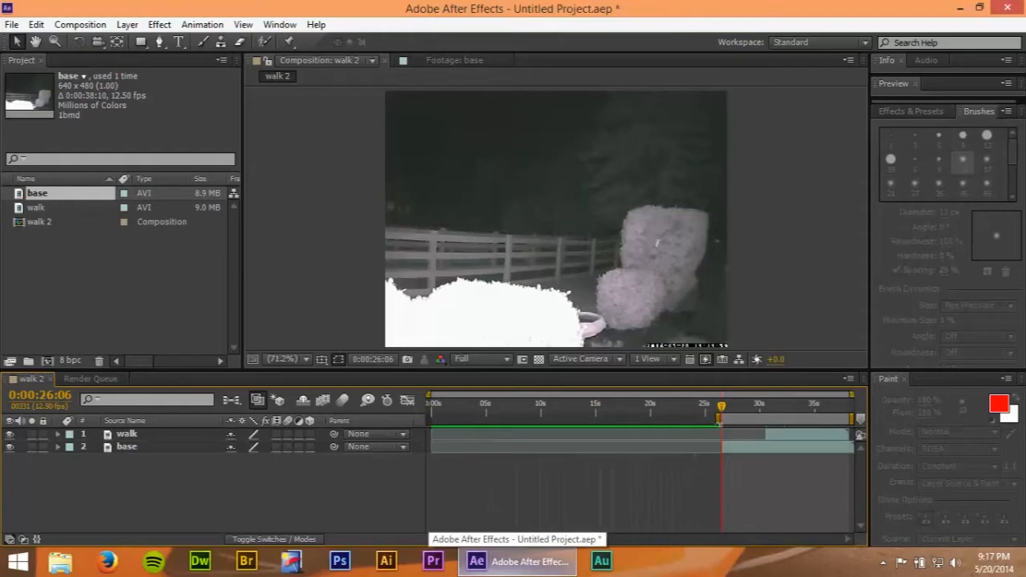
right_click(721, 411)
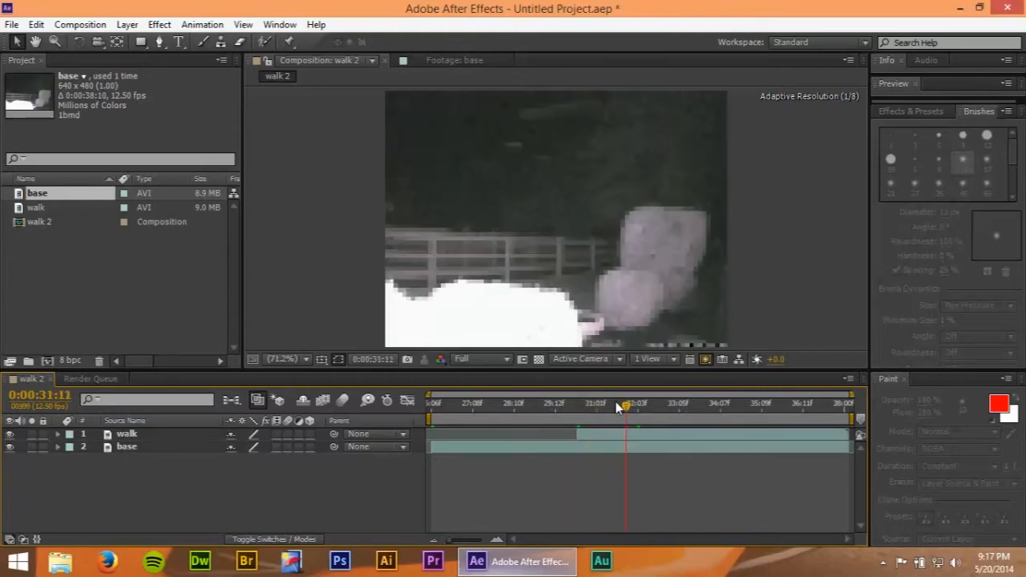
left_click(614, 404)
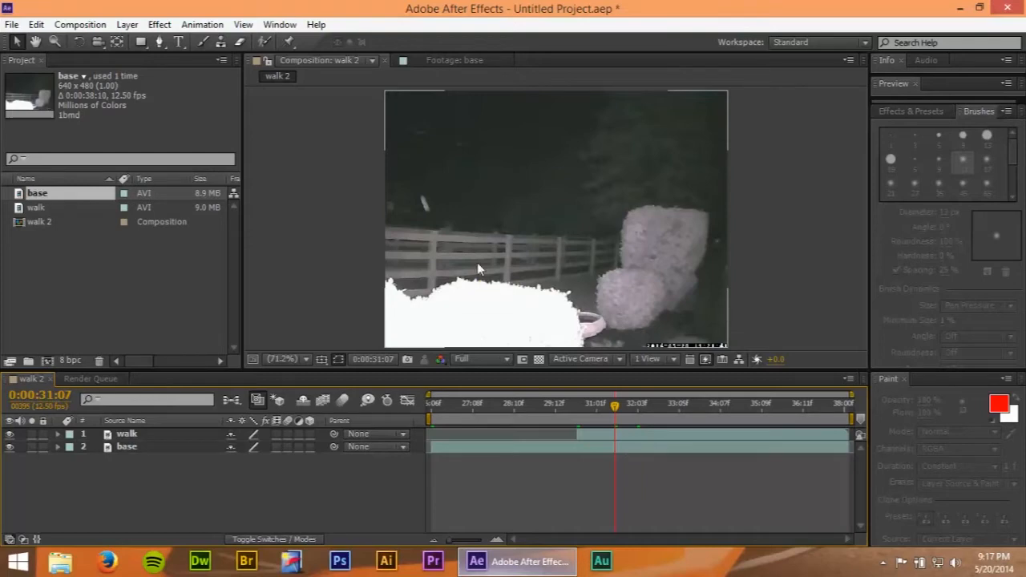
On the walk layer draw a closed RotoBezier mask around the figure beside the fence and step a few frames.
left_click(127, 433)
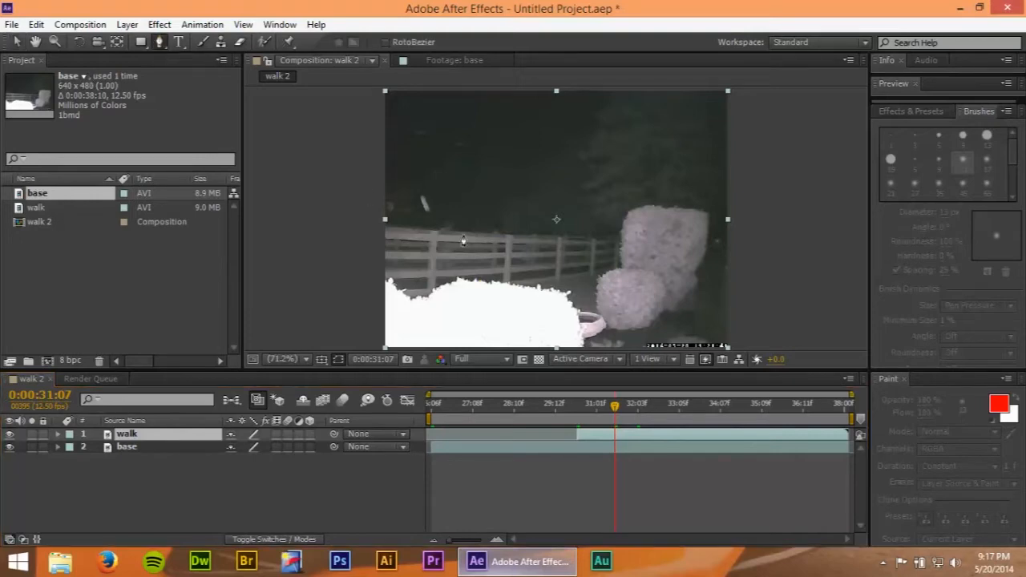
mouse_move(439, 226)
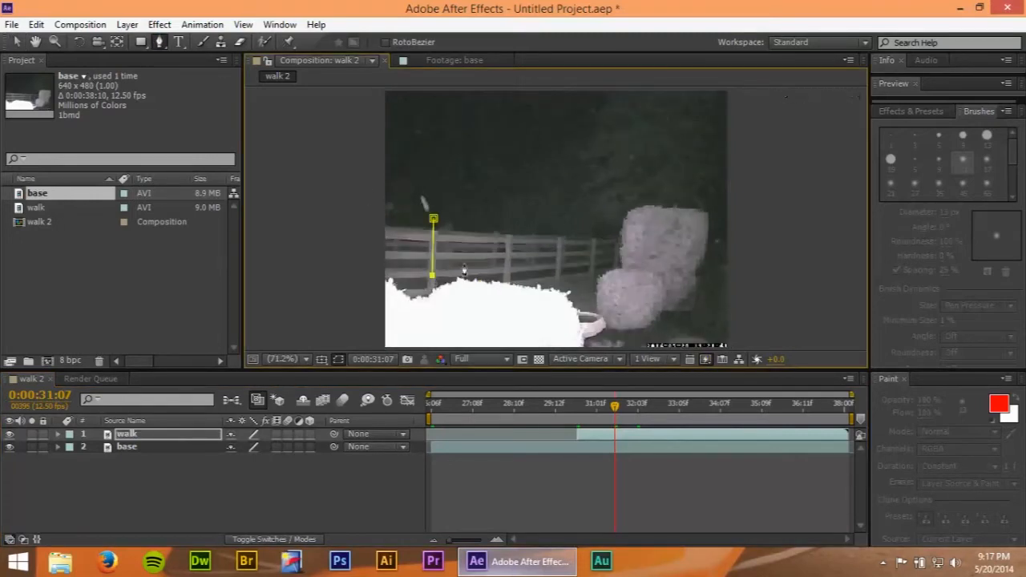
left_click_drag(433, 276, 462, 276)
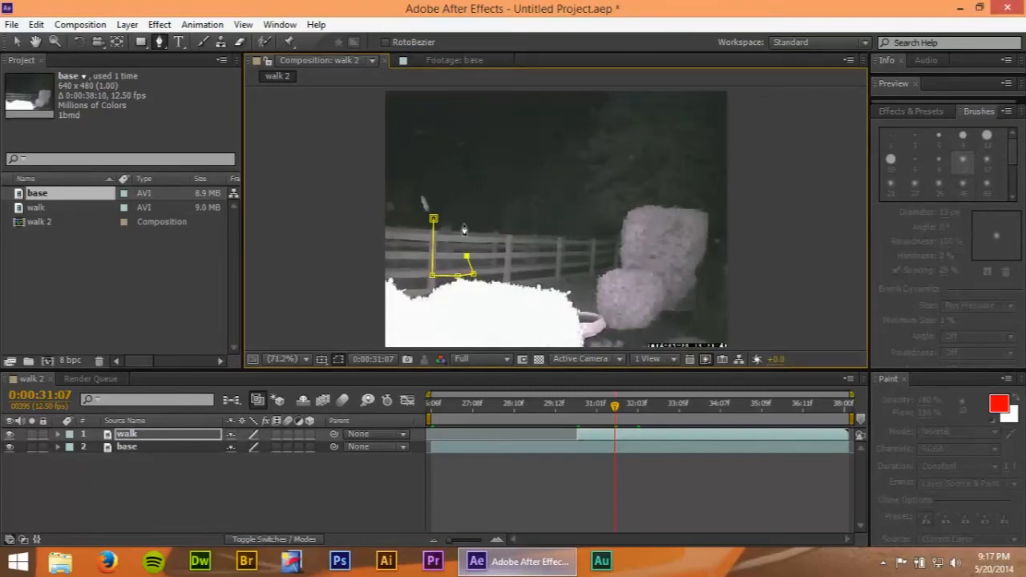
left_click_drag(433, 218, 433, 210)
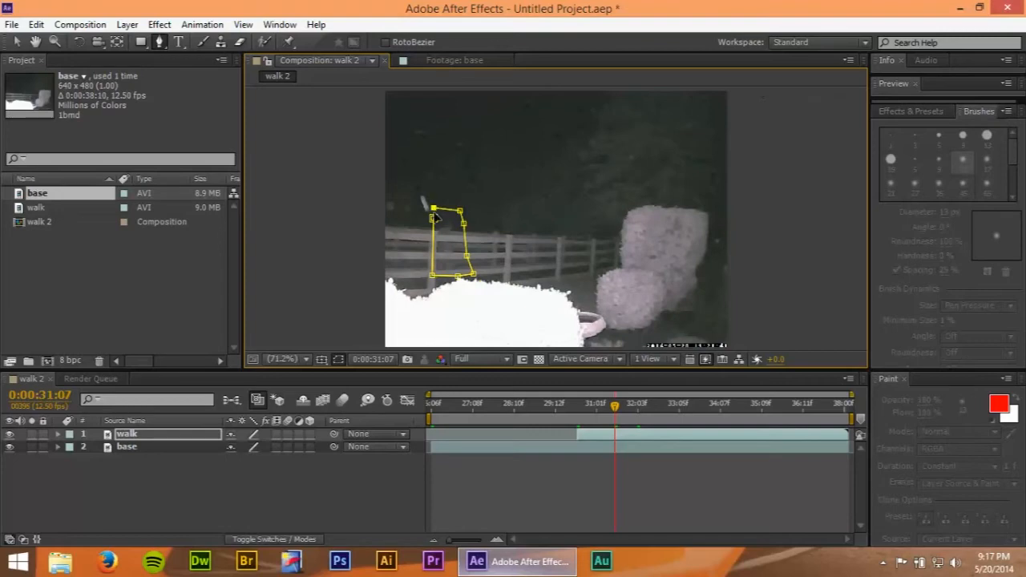
left_click_drag(433, 200, 433, 216)
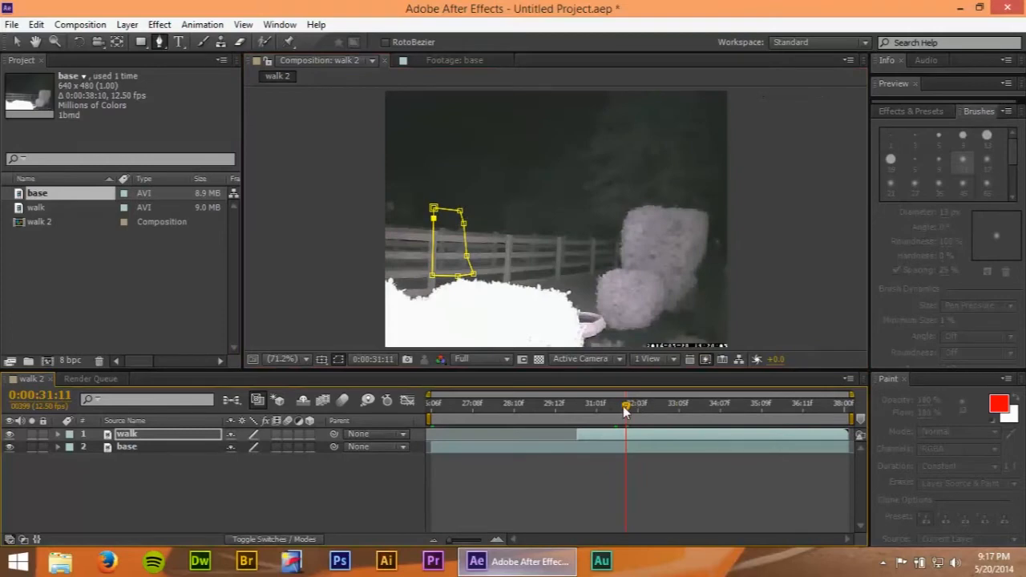
left_click_drag(625, 410, 619, 410)
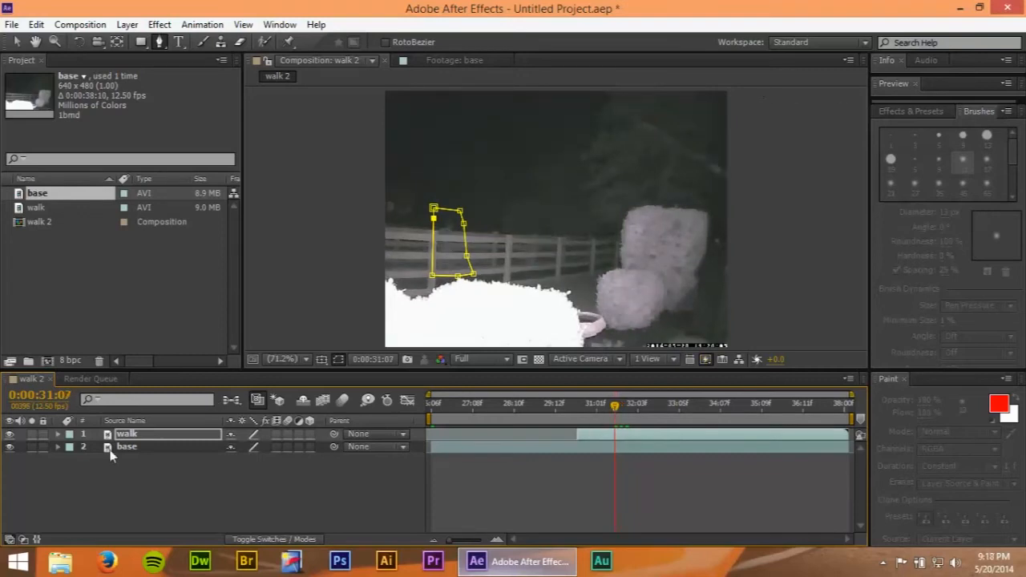
Reveal walk's Mask 1 and reshape it around the figure at a later time.
left_click(57, 433)
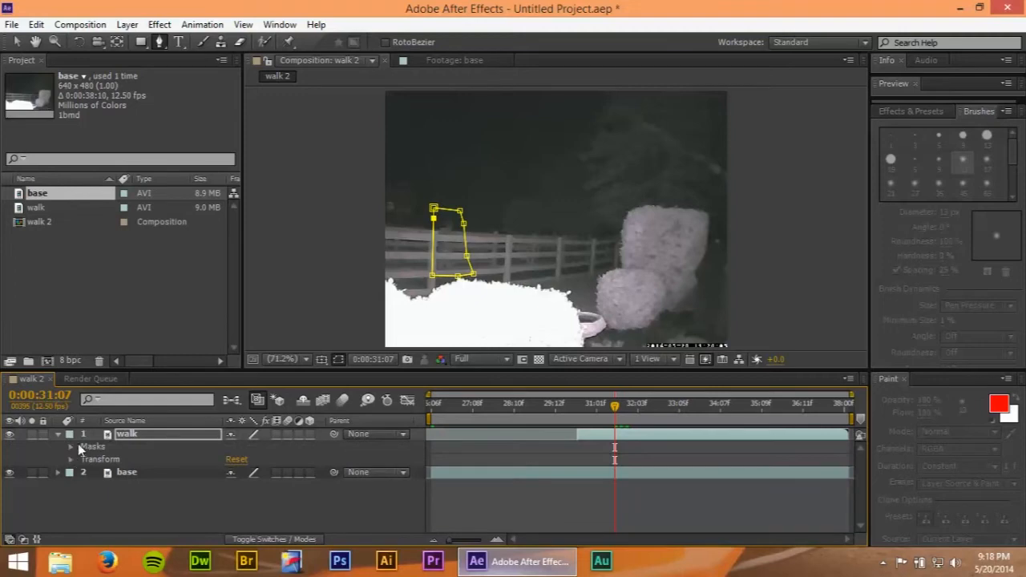
left_click(58, 446)
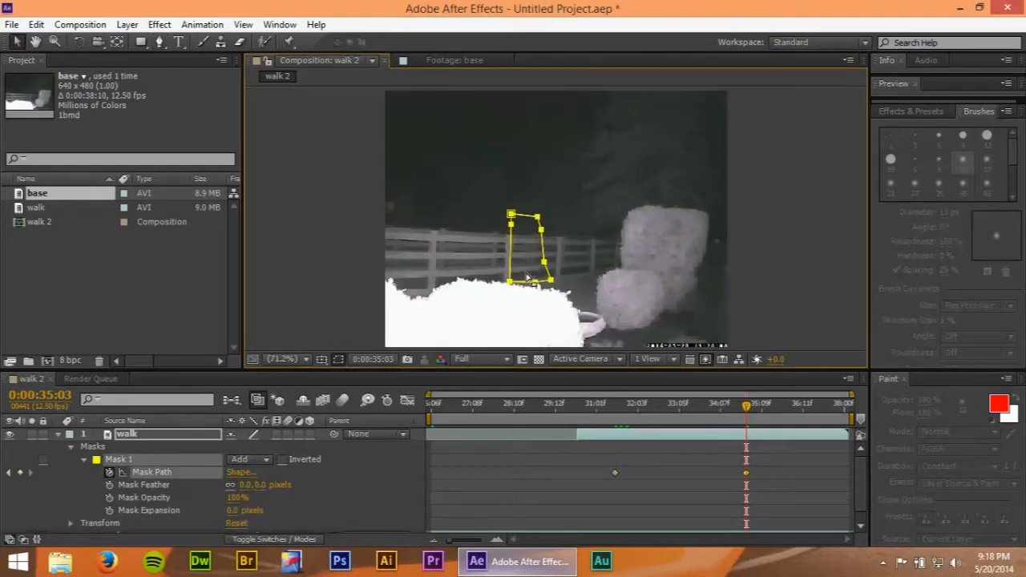
left_click_drag(532, 248, 513, 241)
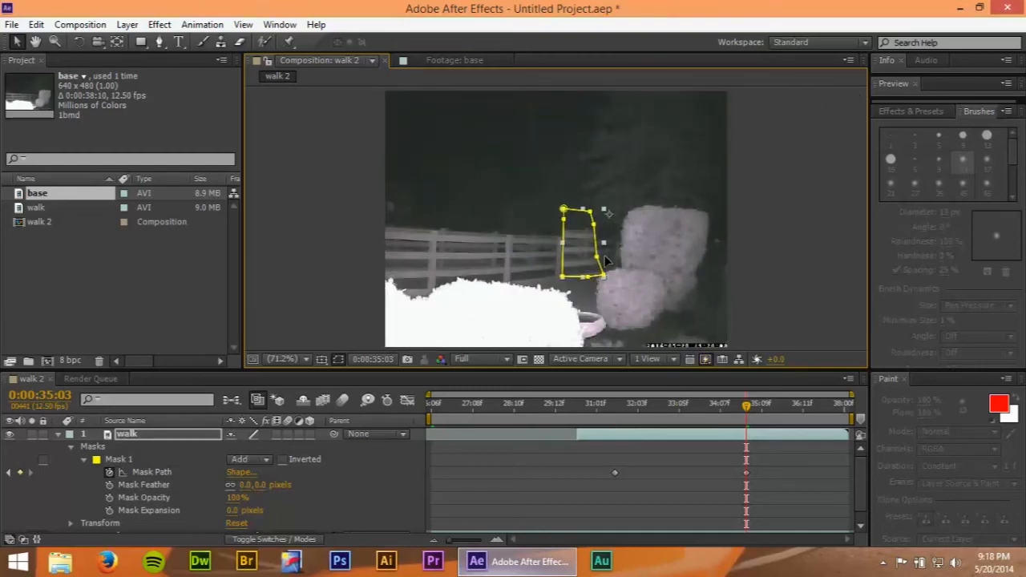
left_click_drag(580, 240, 529, 248)
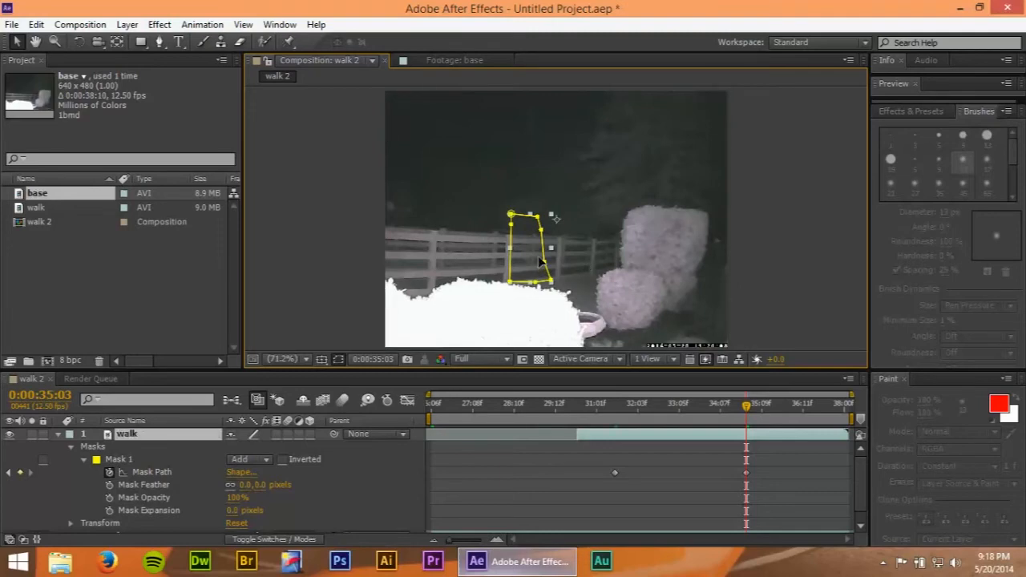
Keep moving and fitting the mask to the figure's new positions, keyframing Mask Path.
left_click_drag(529, 249, 449, 241)
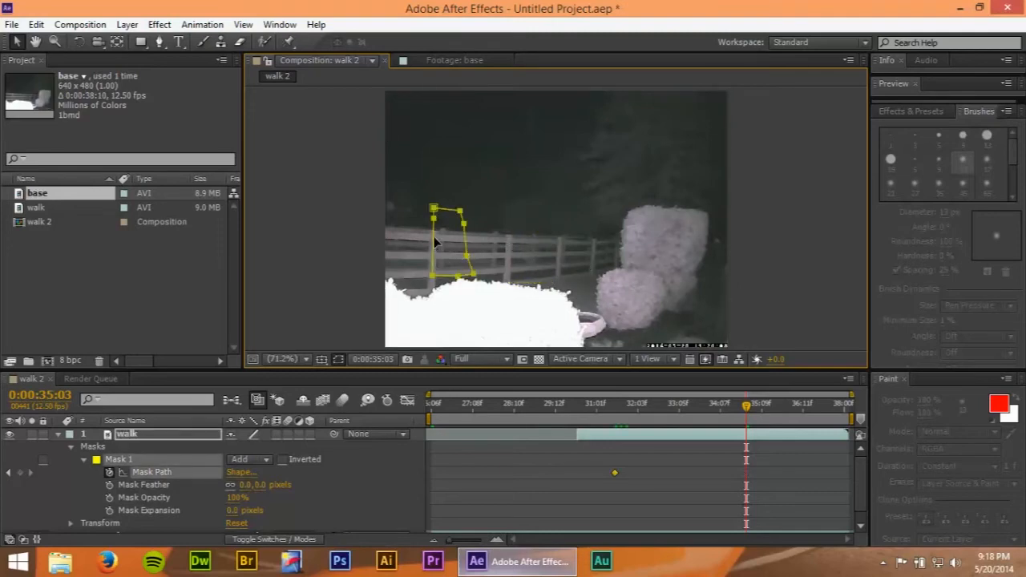
left_click_drag(445, 240, 553, 244)
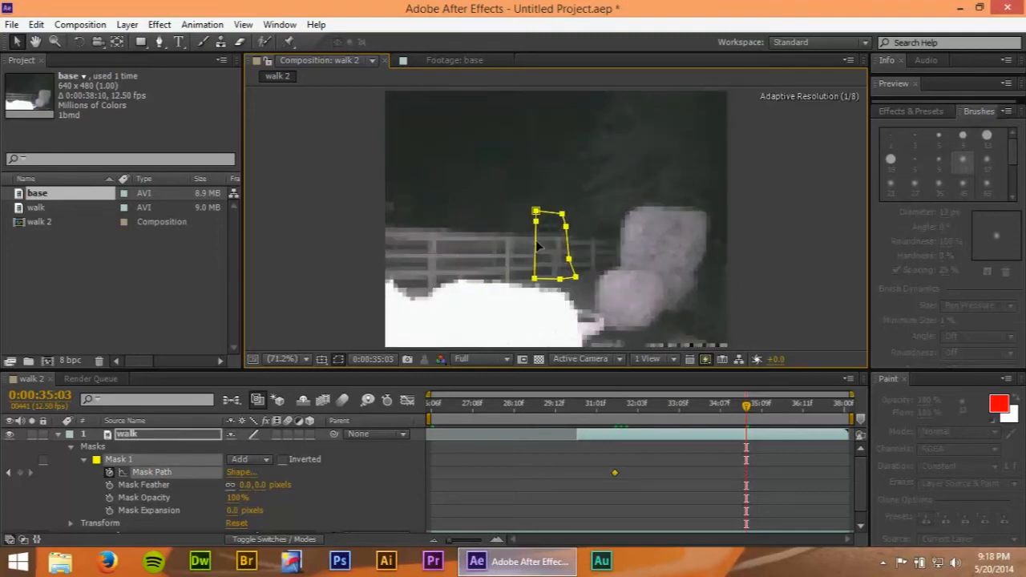
left_click_drag(561, 244, 545, 248)
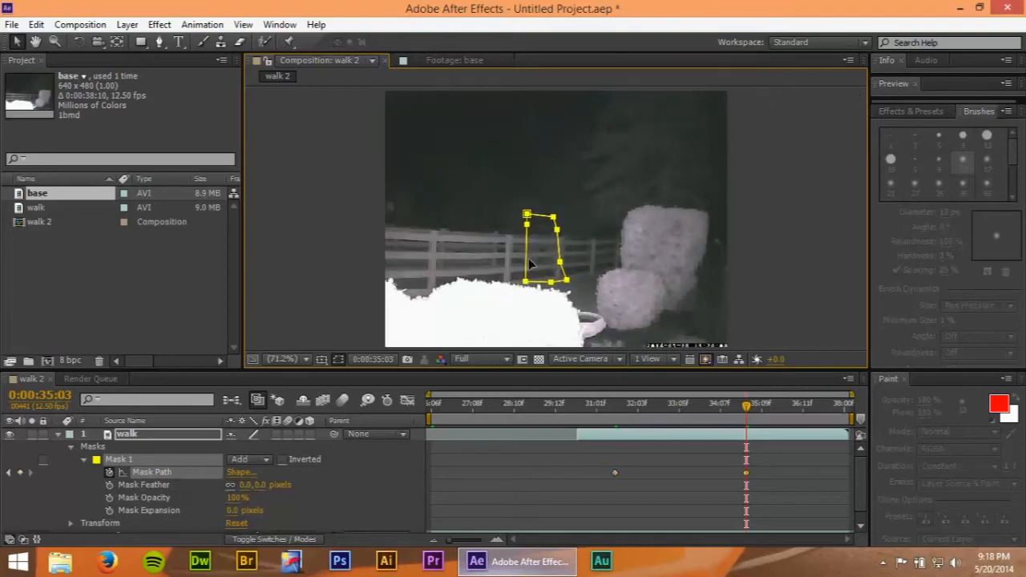
left_click_drag(542, 249, 583, 248)
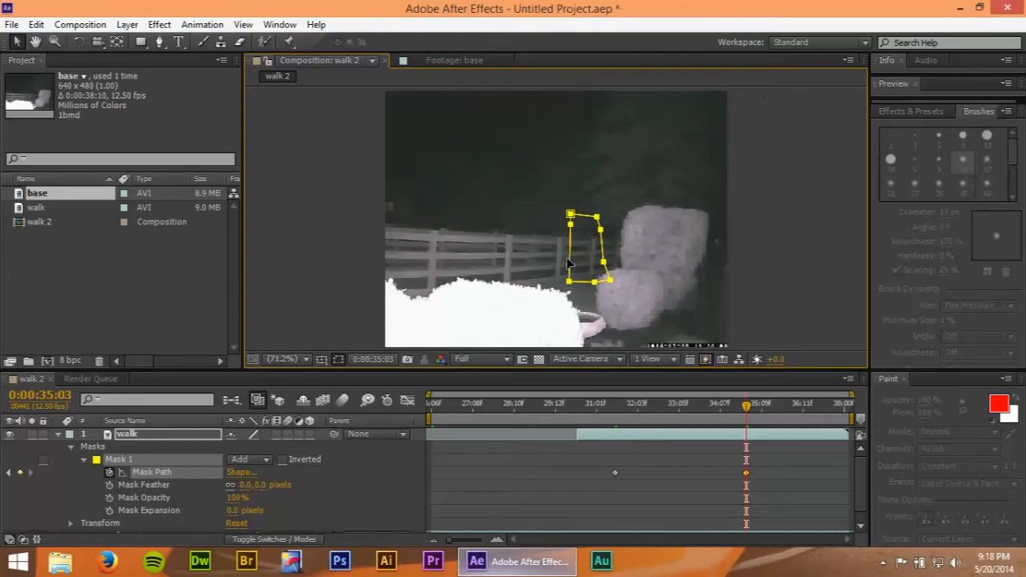
left_click(741, 409)
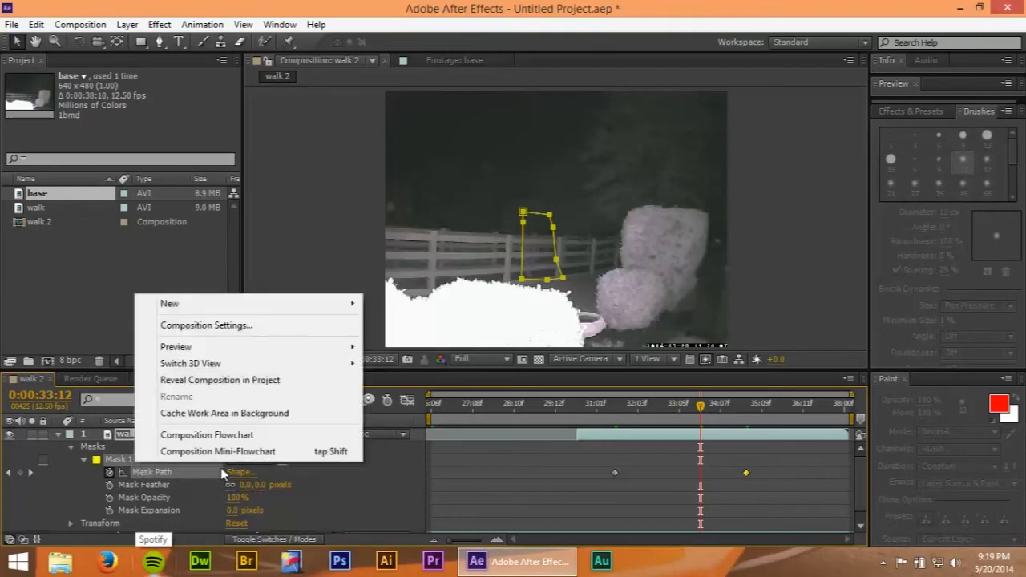
Set Mask 1 mode to None and refit the mask to the figure at a later frame.
left_click(248, 458)
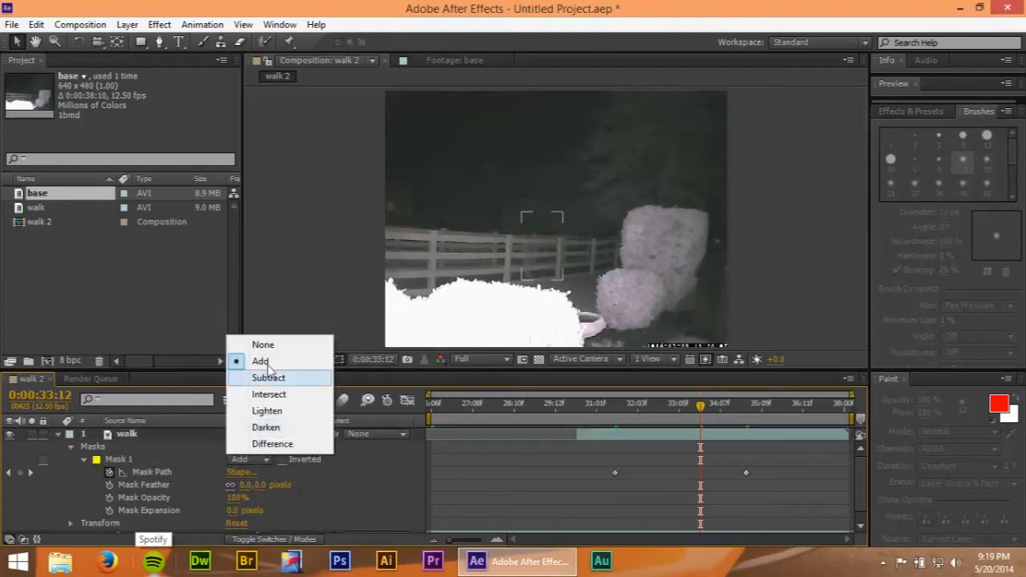
left_click(263, 343)
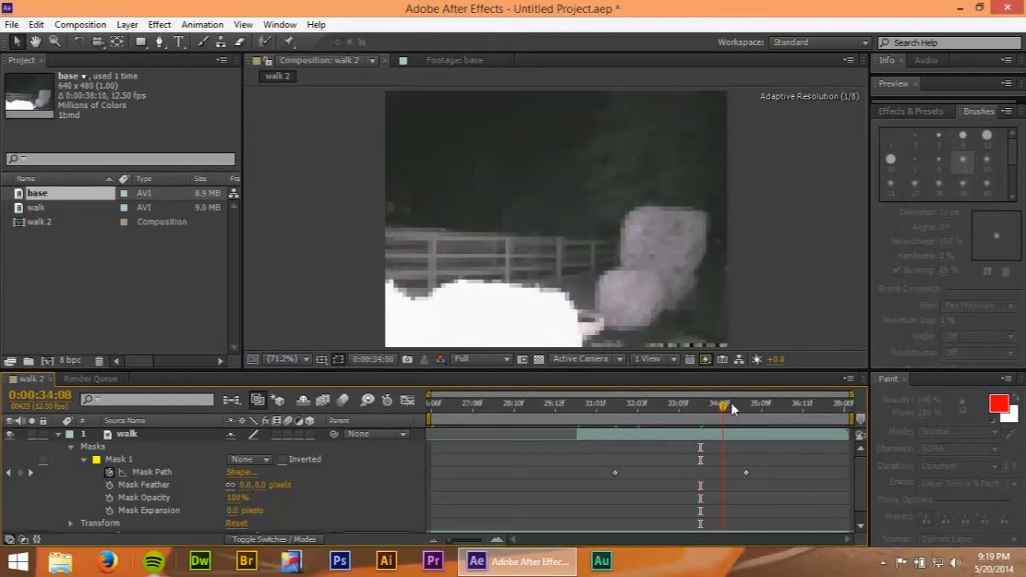
left_click_drag(722, 408, 745, 409)
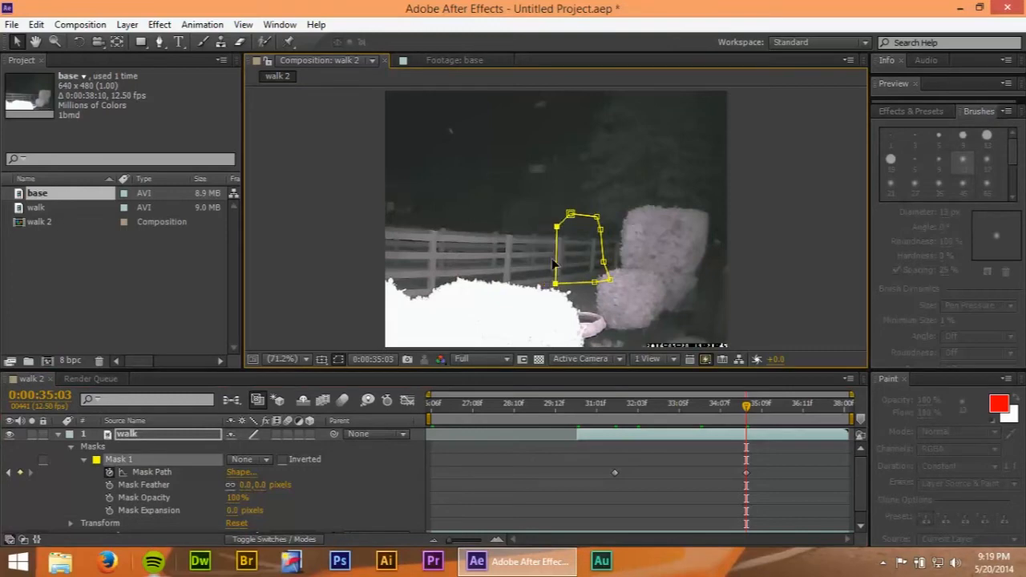
left_click_drag(595, 218, 571, 215)
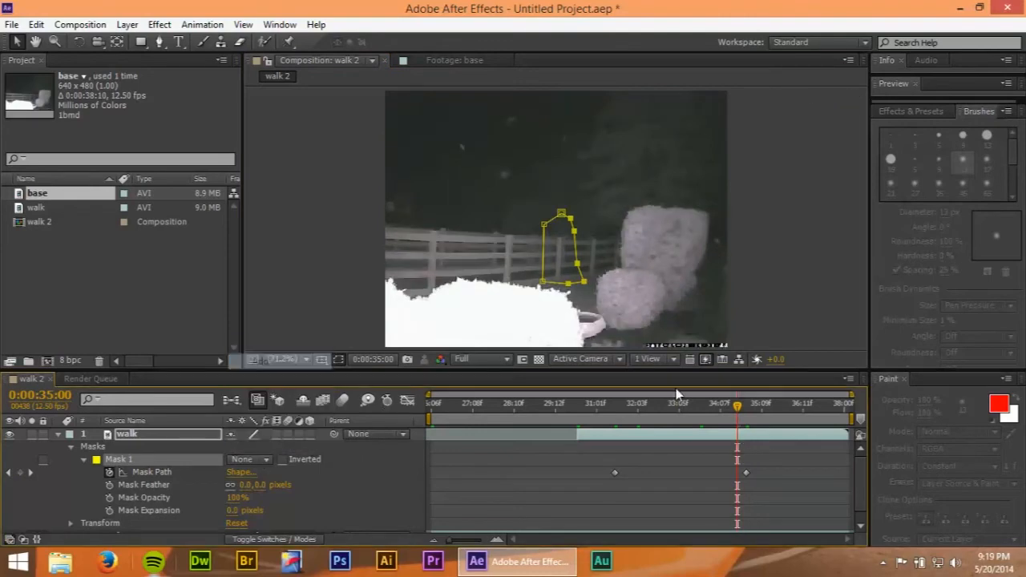
Scrub to other frames of the walk and restore the mask mode to Add.
left_click_drag(736, 409, 702, 409)
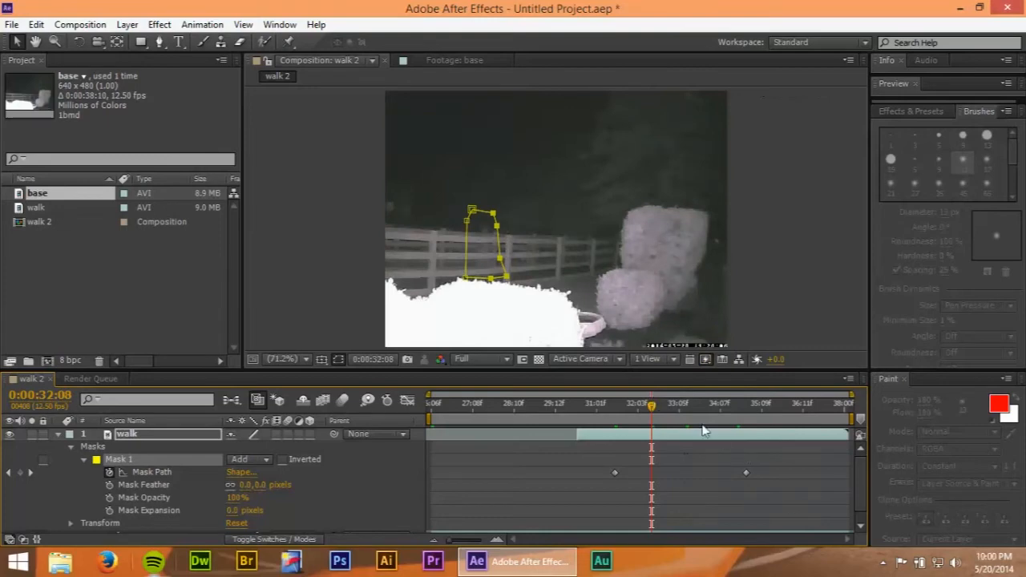
left_click_drag(651, 407, 670, 407)
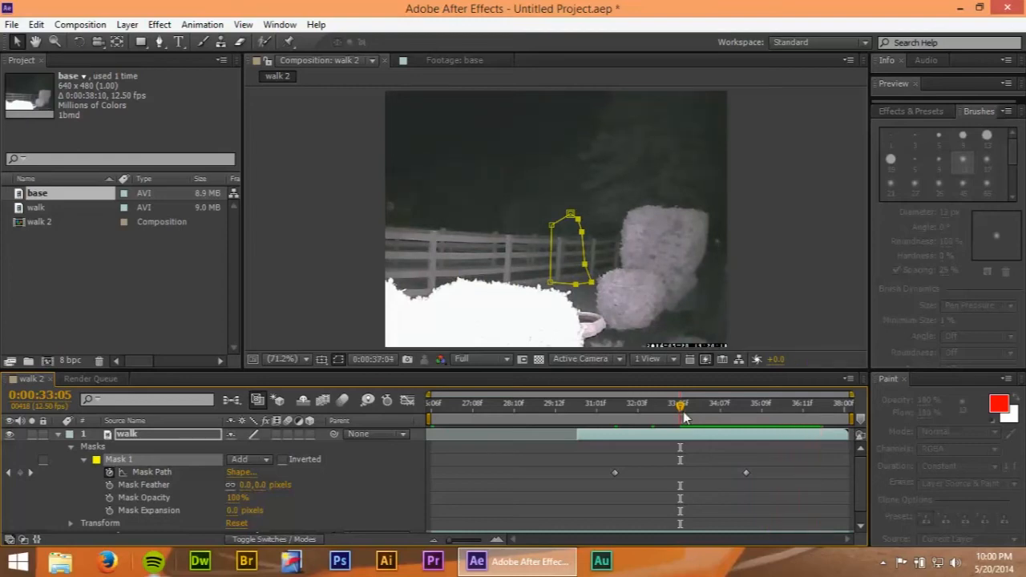
left_click(712, 409)
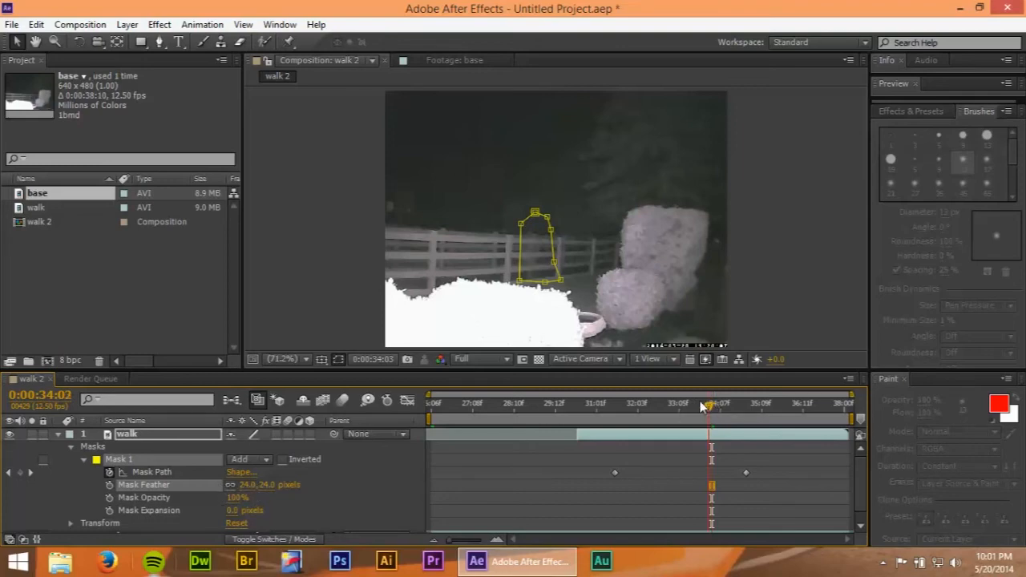
Set Mask Feather 24 px and Mask Opacity 62%, collapsing and re-expanding the Masks group.
left_click(694, 414)
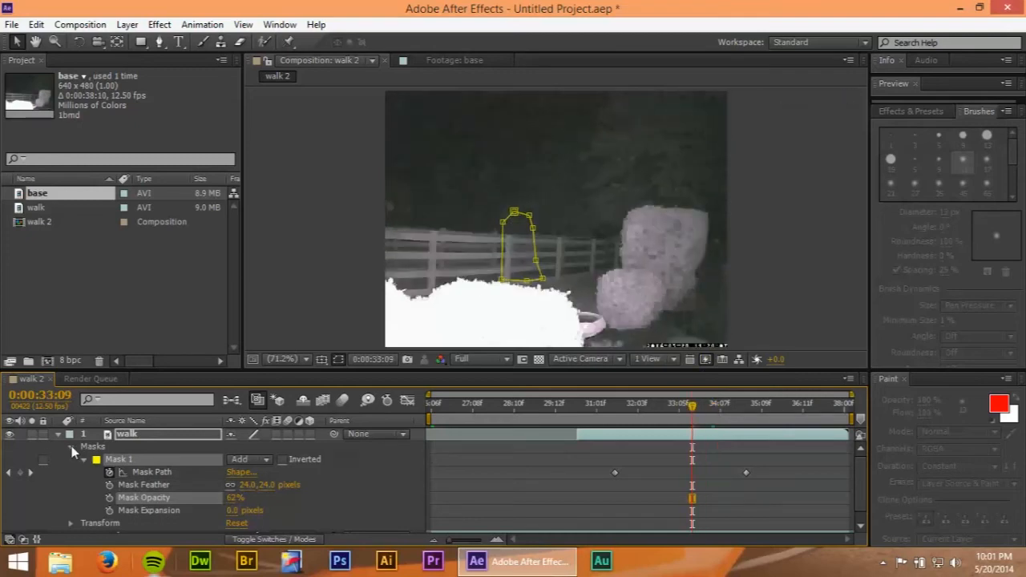
left_click(58, 433)
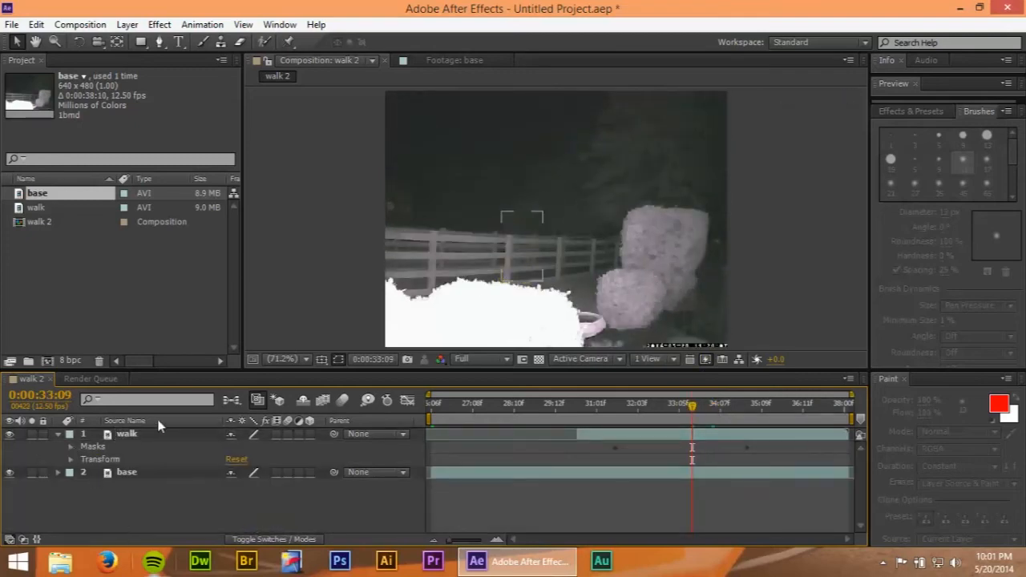
left_click(57, 445)
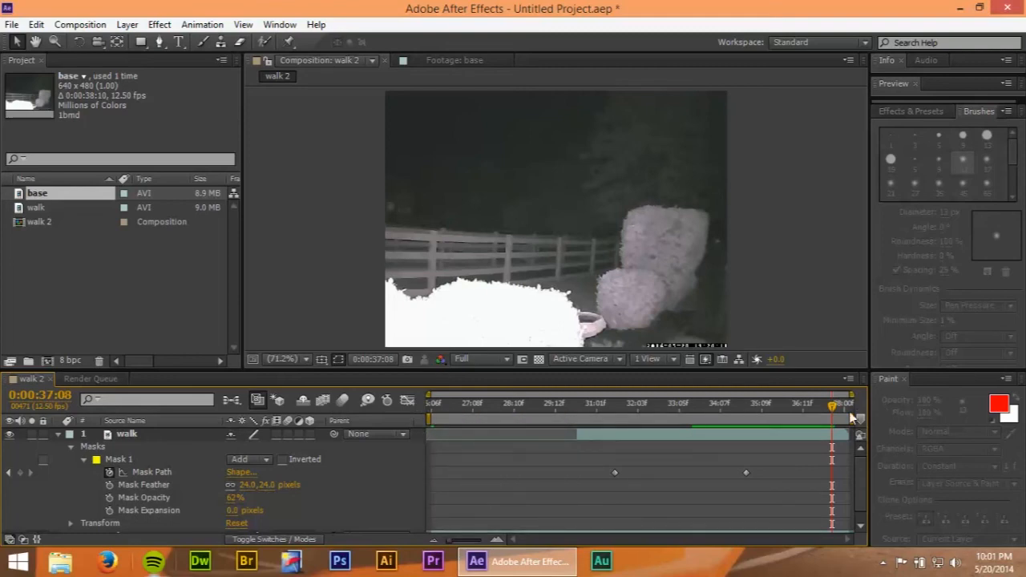
left_click_drag(830, 409, 567, 409)
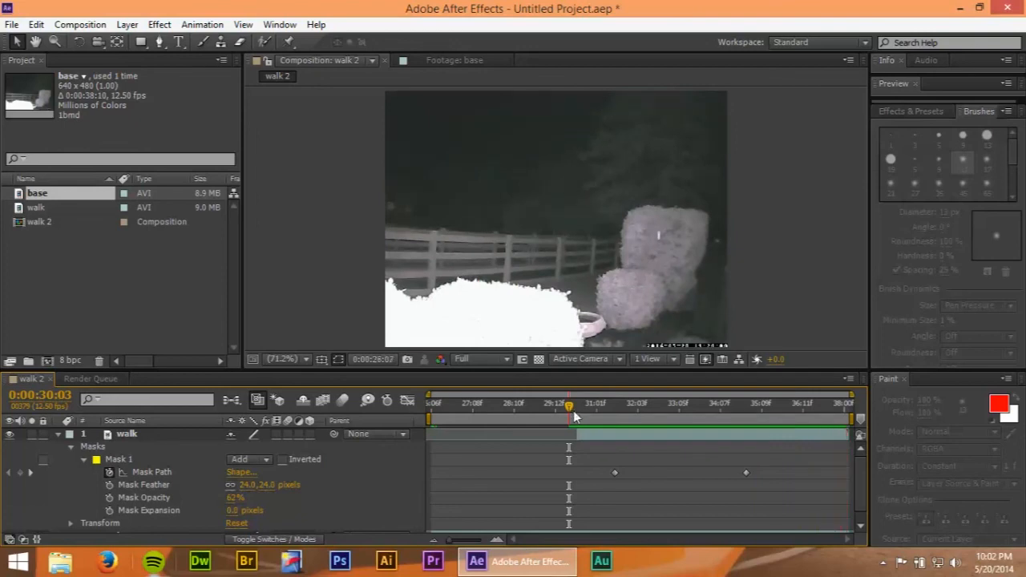
left_click(433, 404)
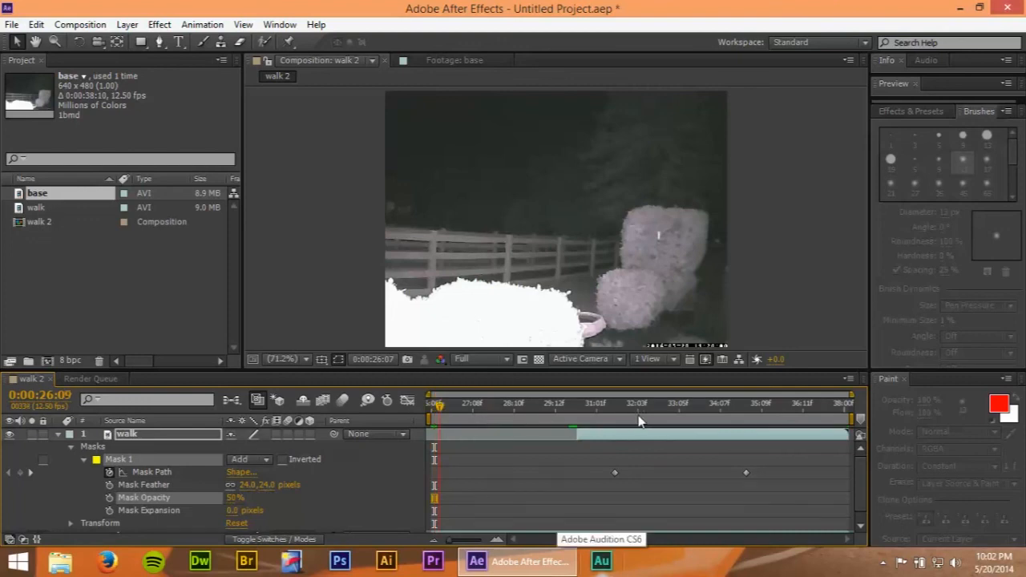
Keyframe Mask Opacity from 50% early on to 69% at 0:00:34:00.
left_click(637, 408)
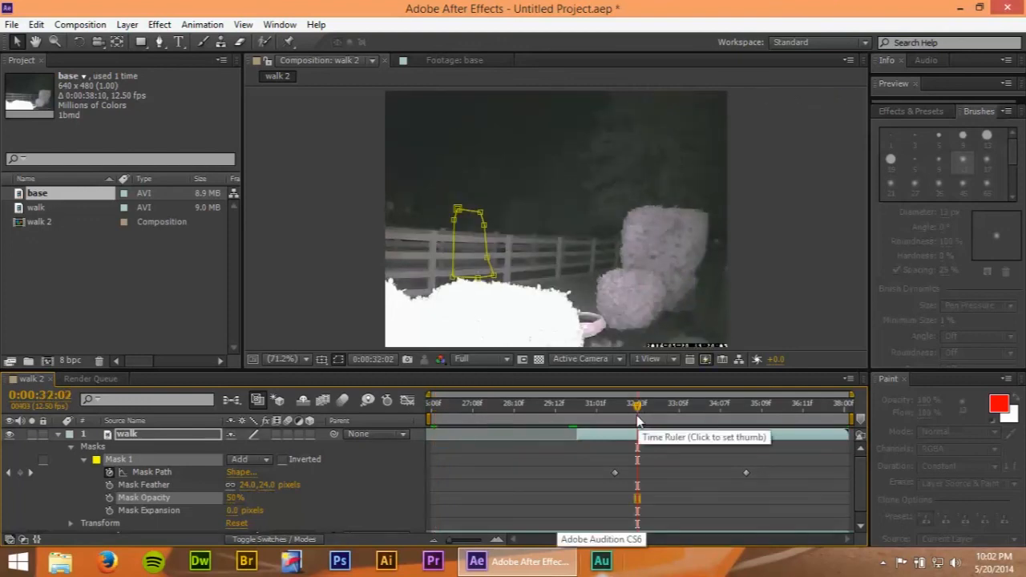
left_click(650, 420)
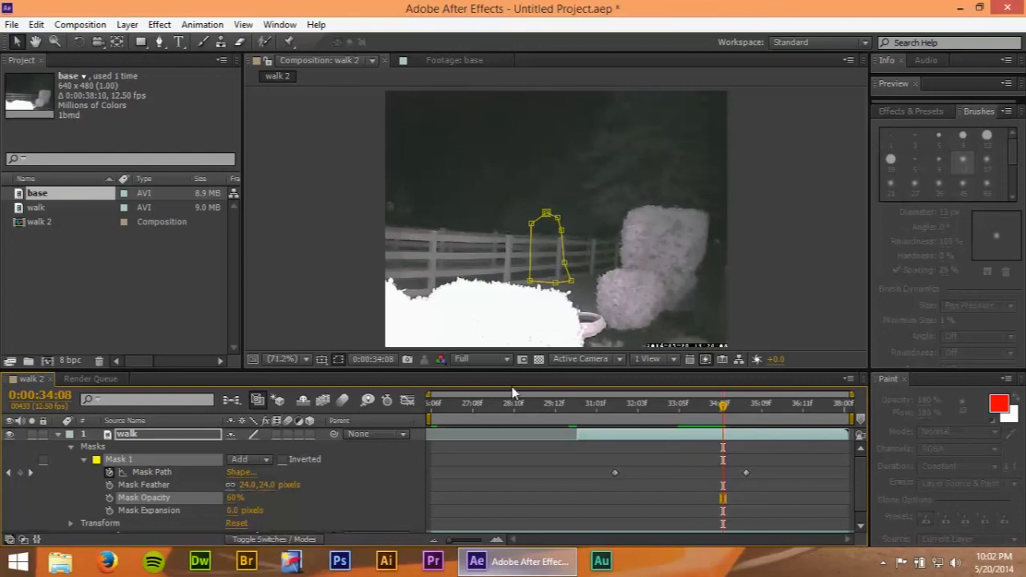
mouse_move(393, 323)
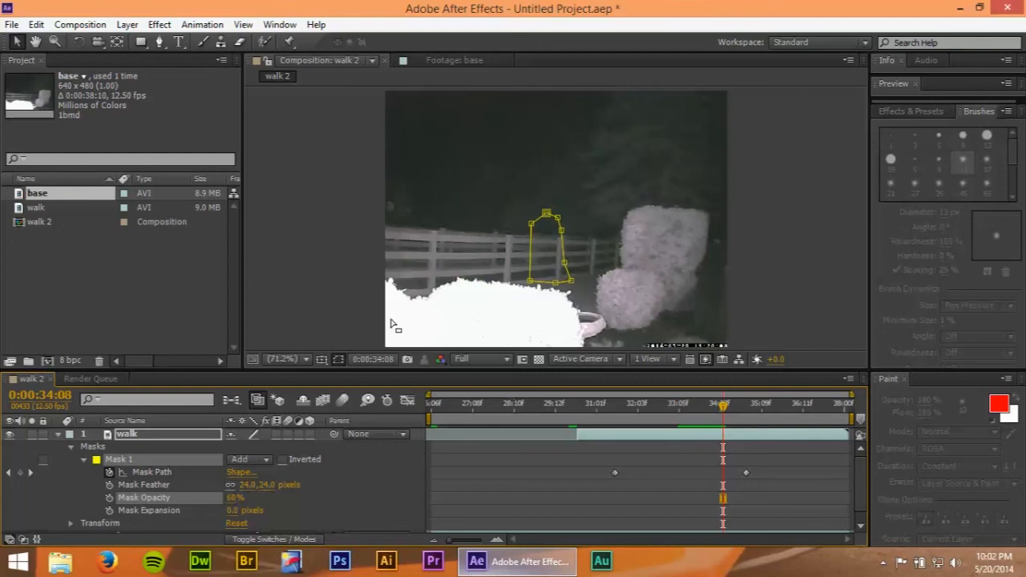